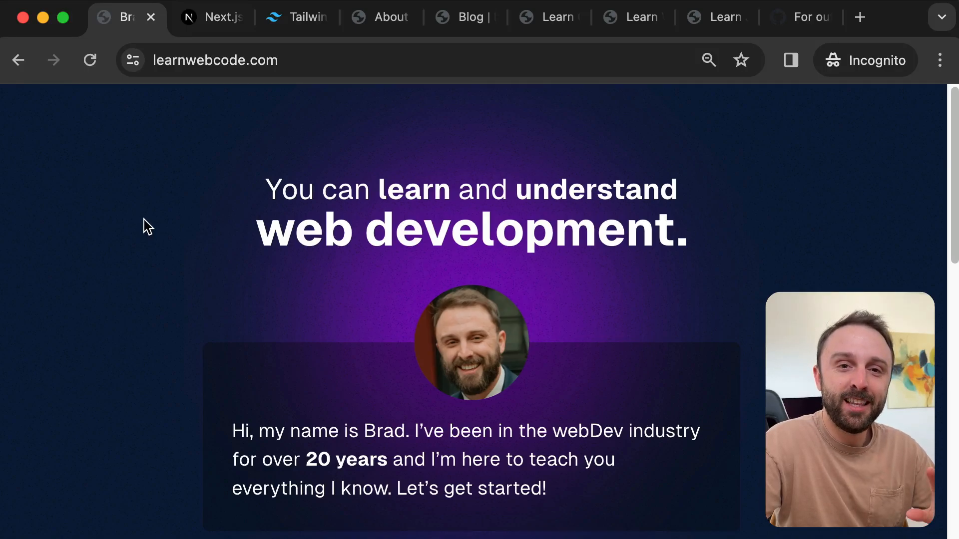
# Step: Switch among the Next.js, new homepage, old About, Tailwind CSS and Learn CSS tabs
pyautogui.click(211, 17)
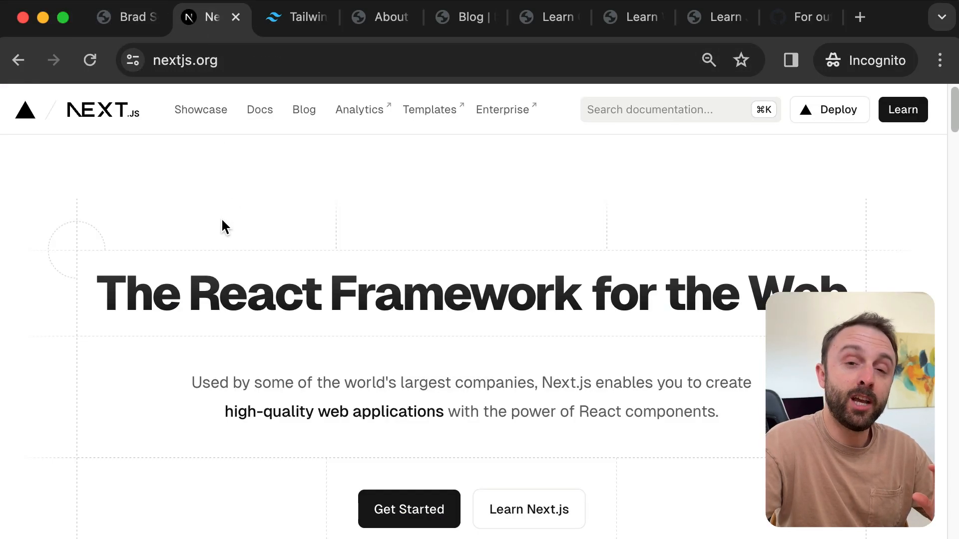
pyautogui.moveTo(168, 121)
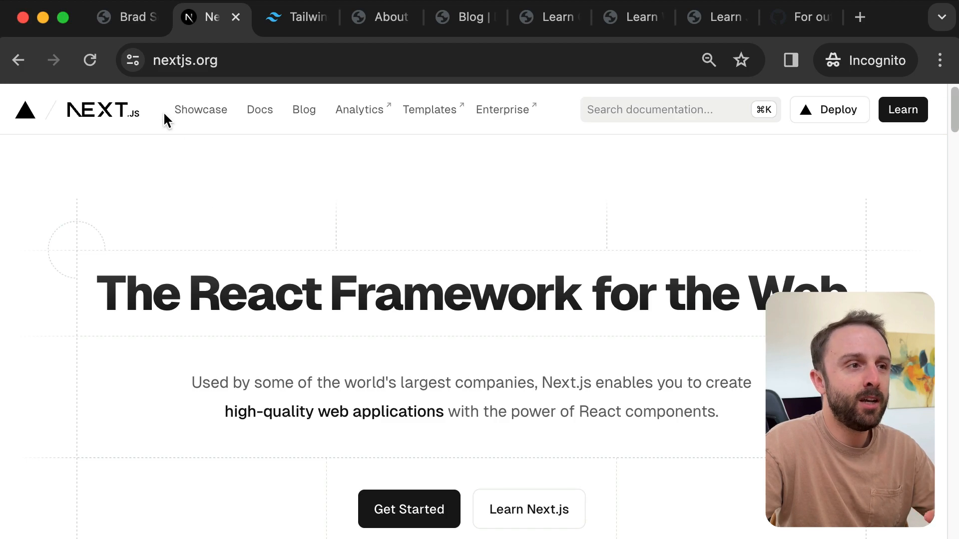
pyautogui.click(122, 17)
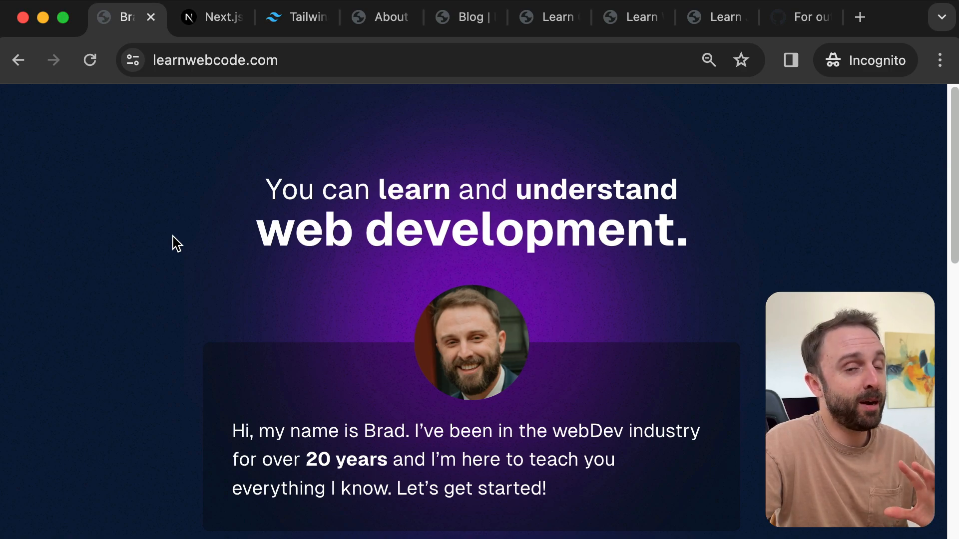
pyautogui.click(381, 17)
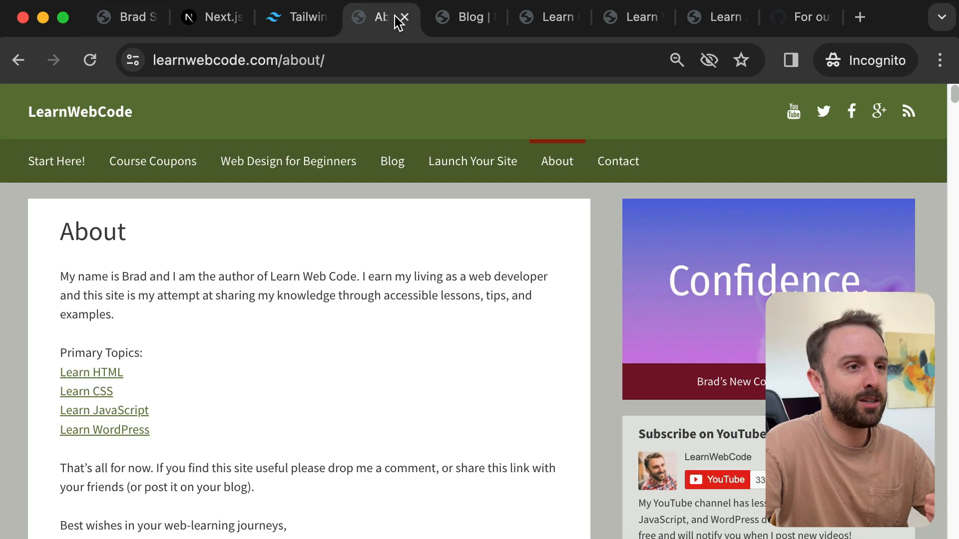
pyautogui.moveTo(449, 17)
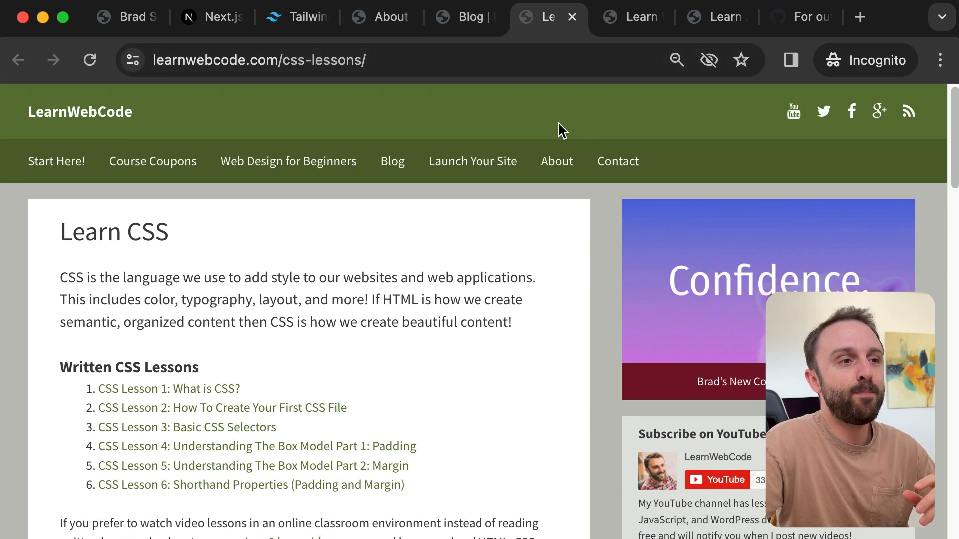
pyautogui.moveTo(530, 127)
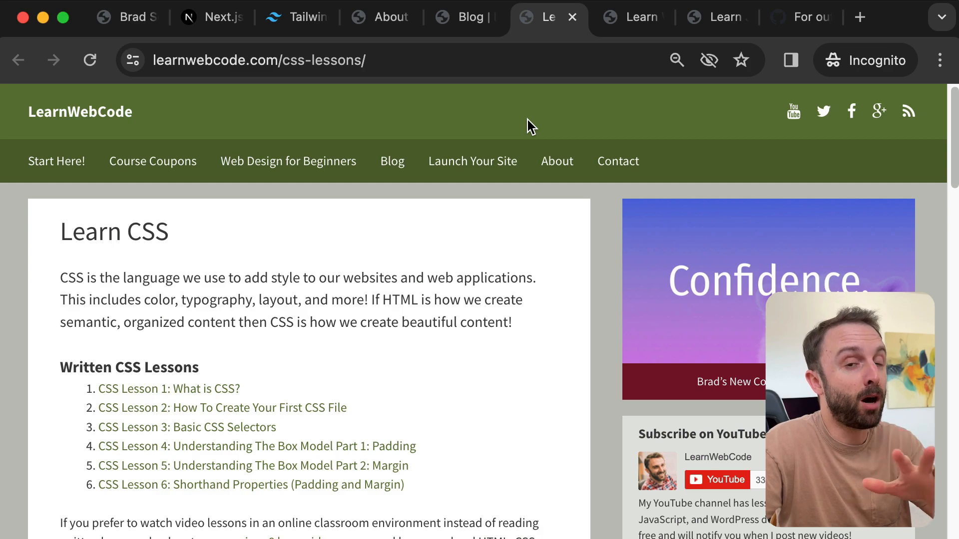
pyautogui.click(296, 17)
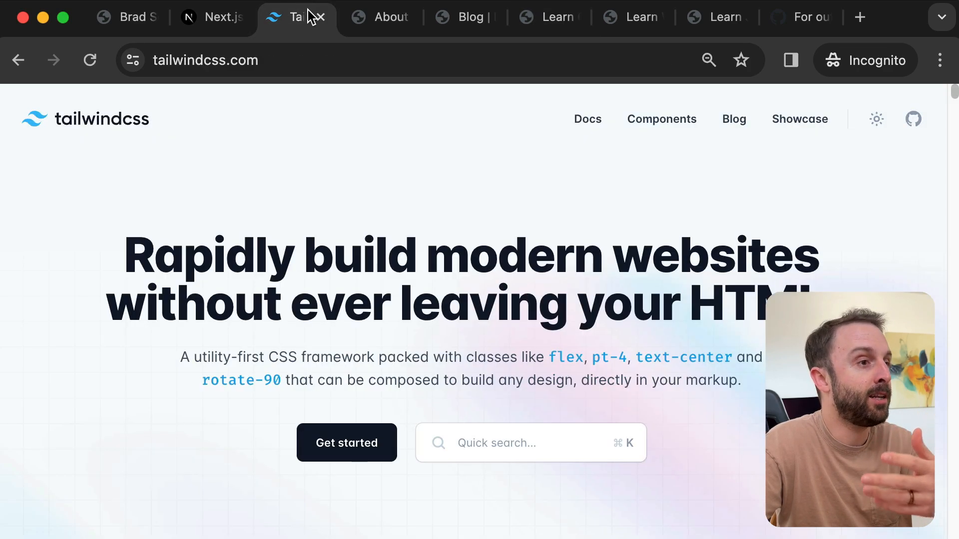
pyautogui.moveTo(407, 114)
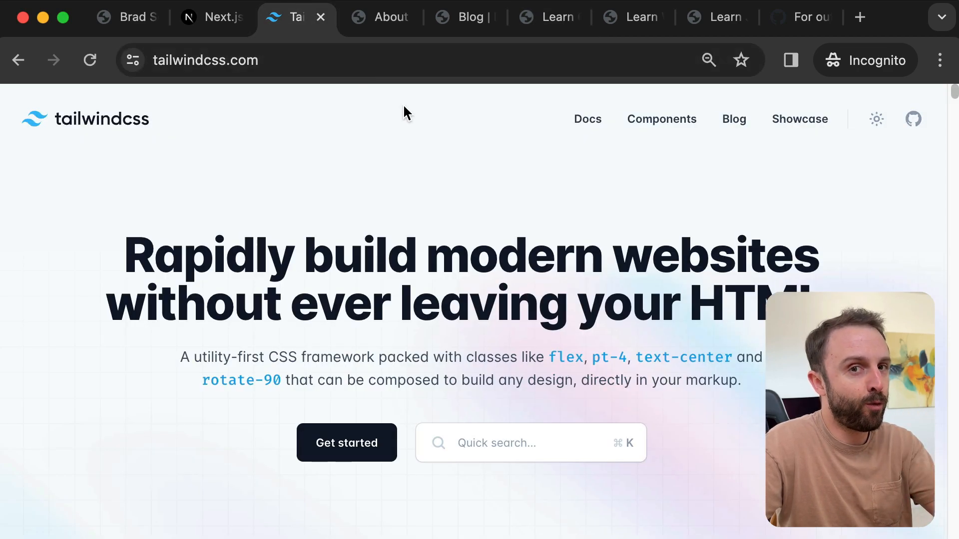
pyautogui.click(543, 17)
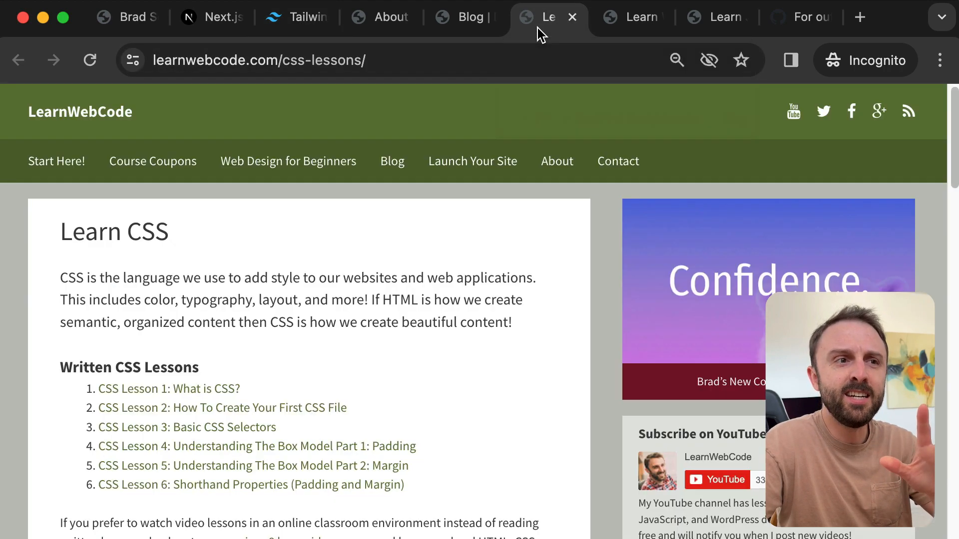
pyautogui.moveTo(582, 93)
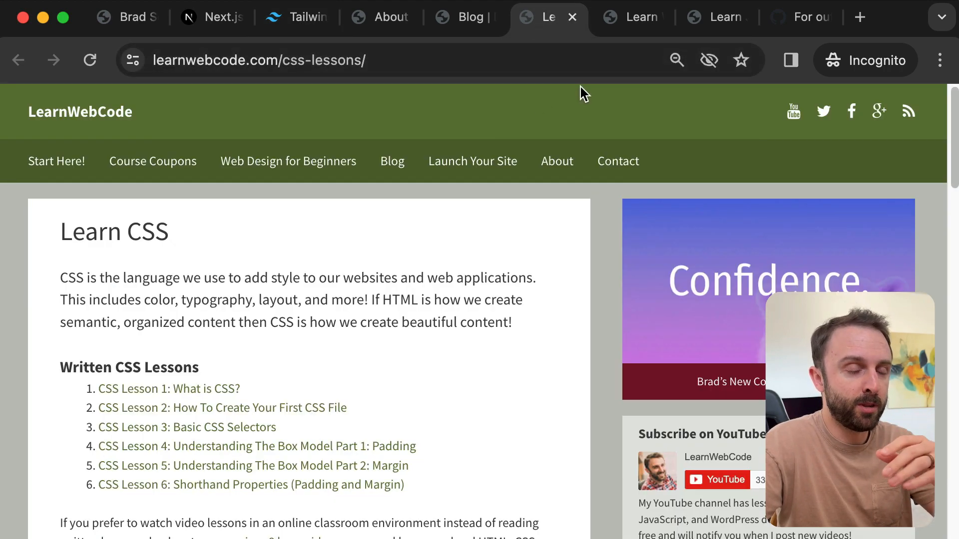
pyautogui.moveTo(398, 107)
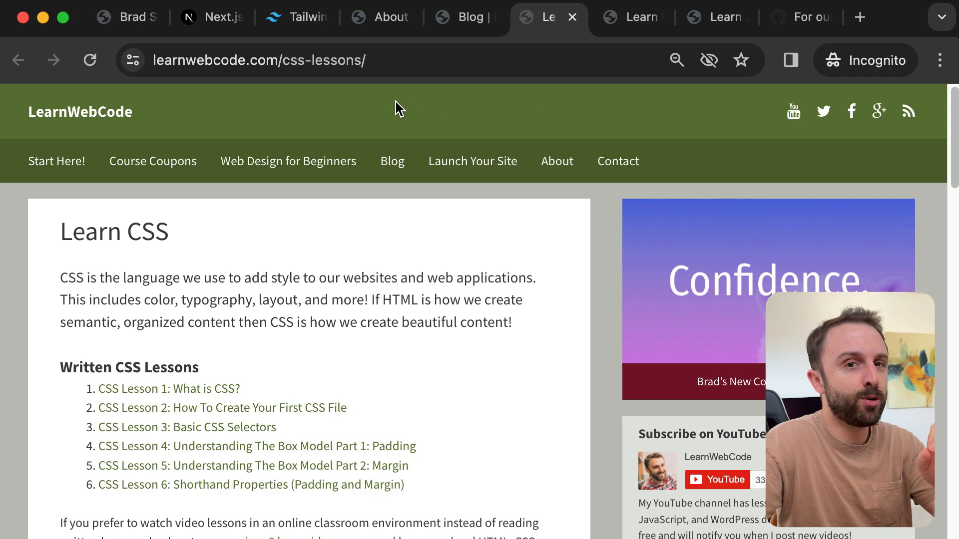
pyautogui.moveTo(351, 113)
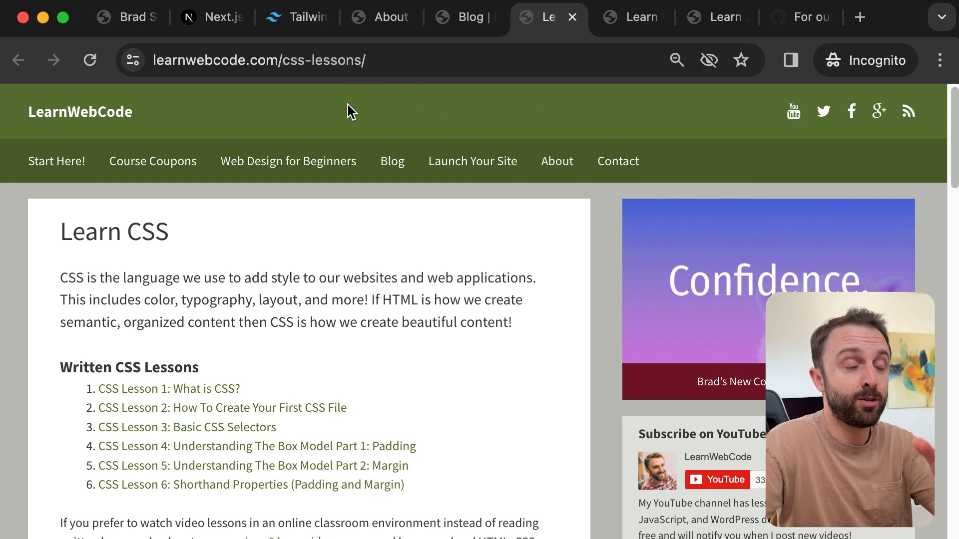
pyautogui.moveTo(149, 117)
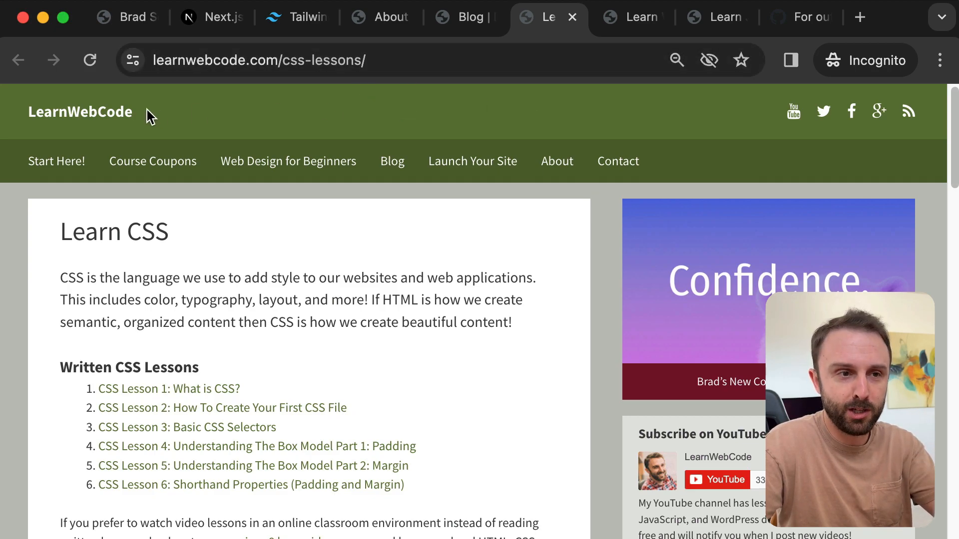
pyautogui.moveTo(189, 134)
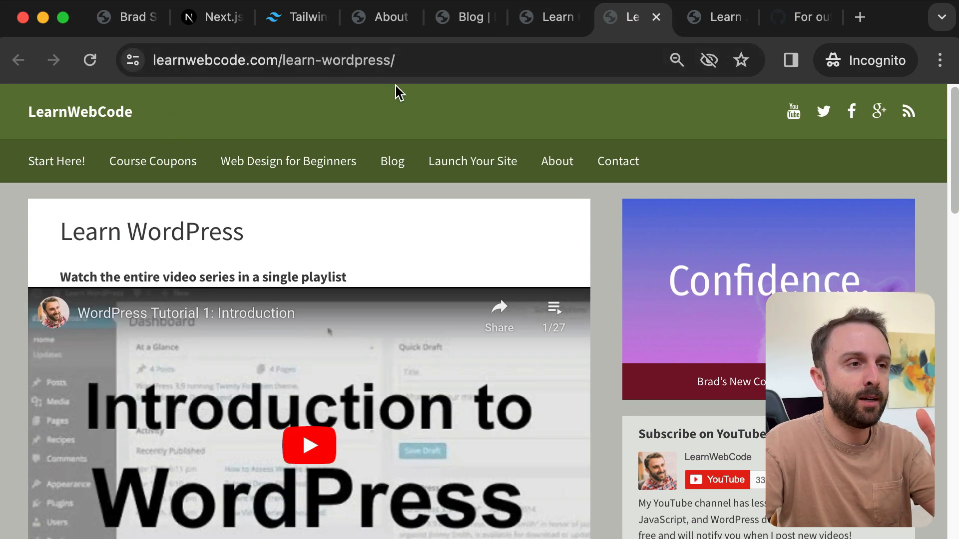
pyautogui.moveTo(457, 109)
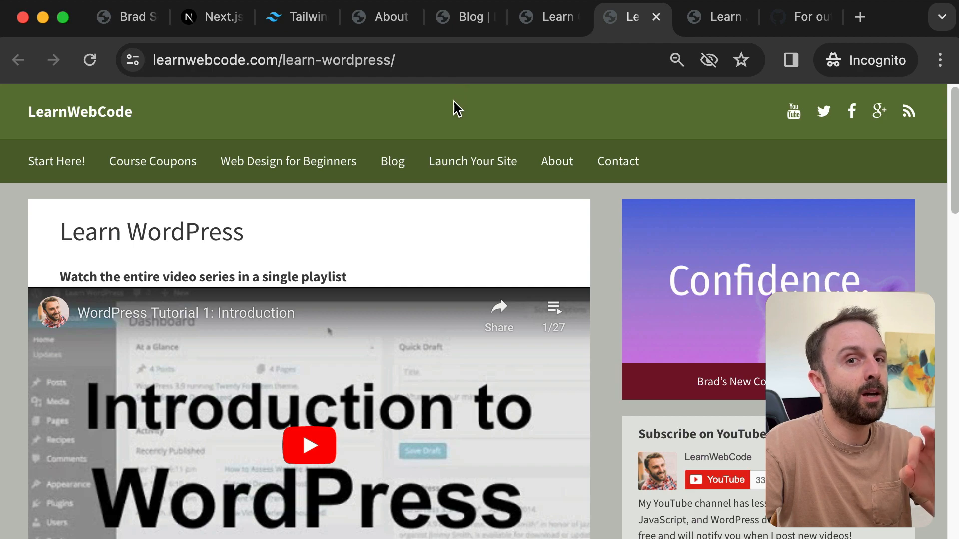
pyautogui.moveTo(452, 116)
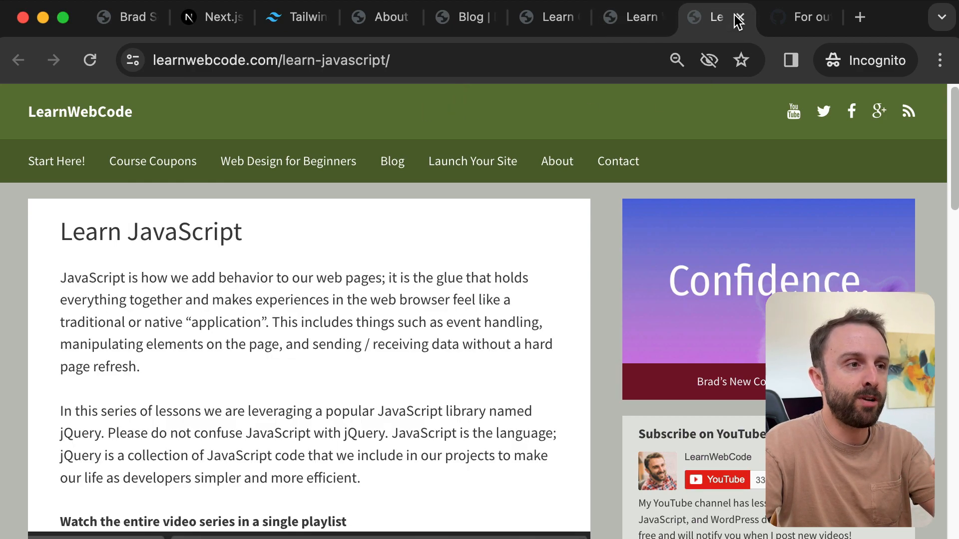
pyautogui.moveTo(801, 17)
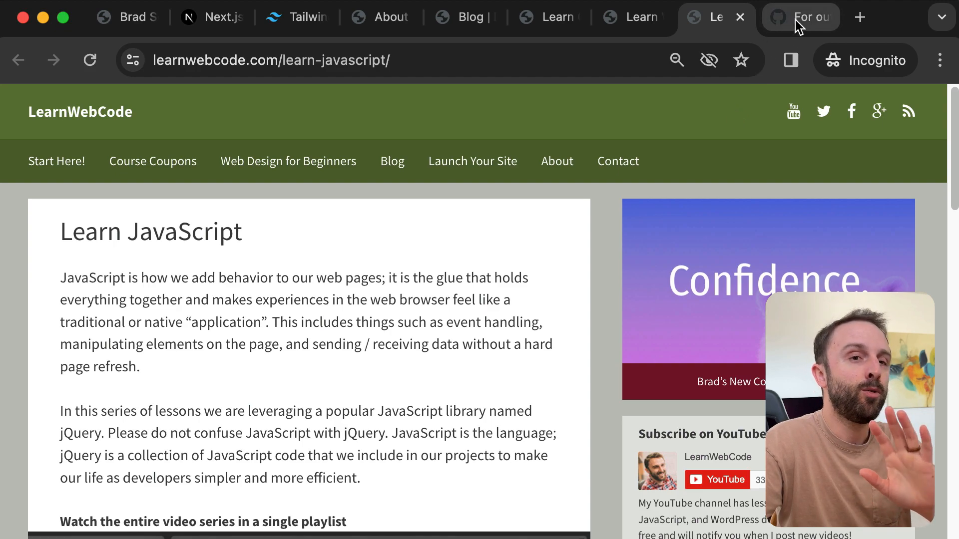
pyautogui.moveTo(540, 101)
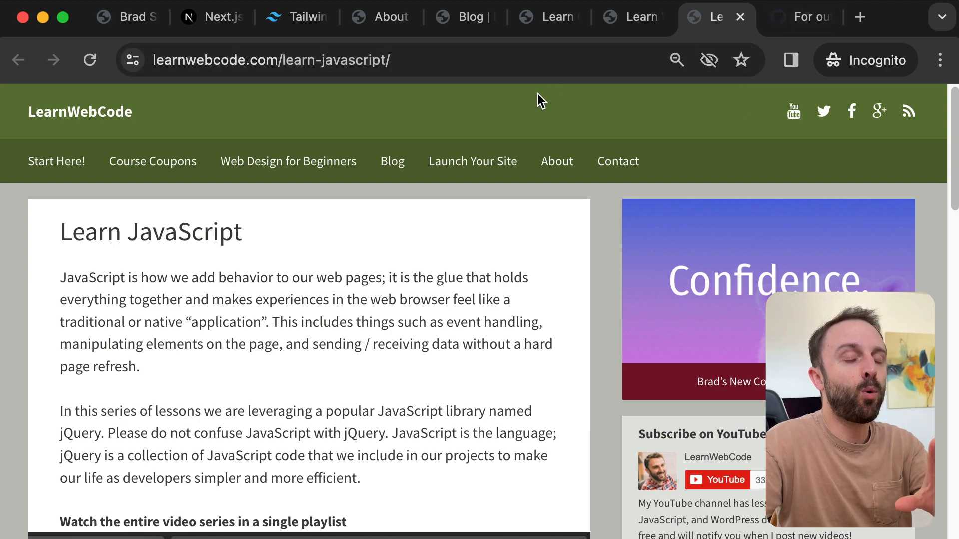
pyautogui.moveTo(450, 117)
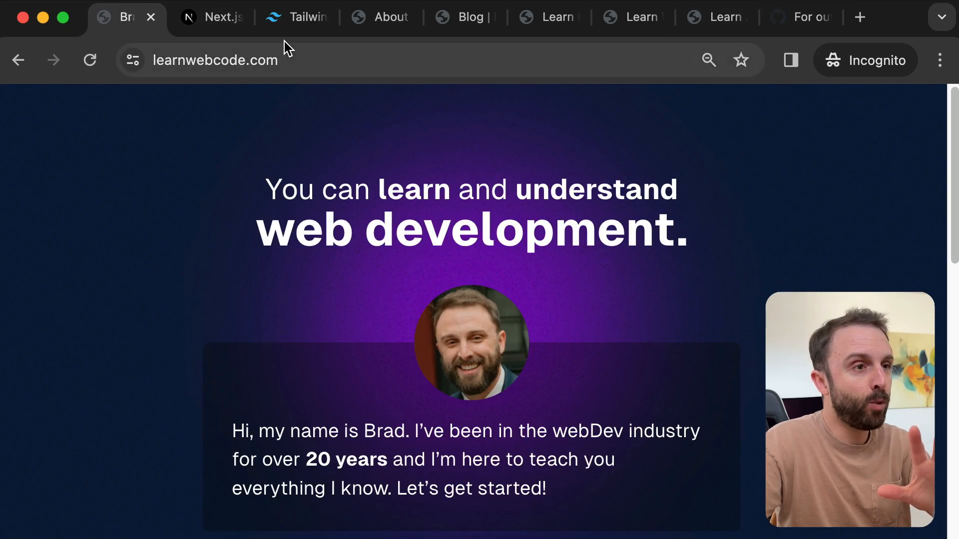
pyautogui.click(297, 17)
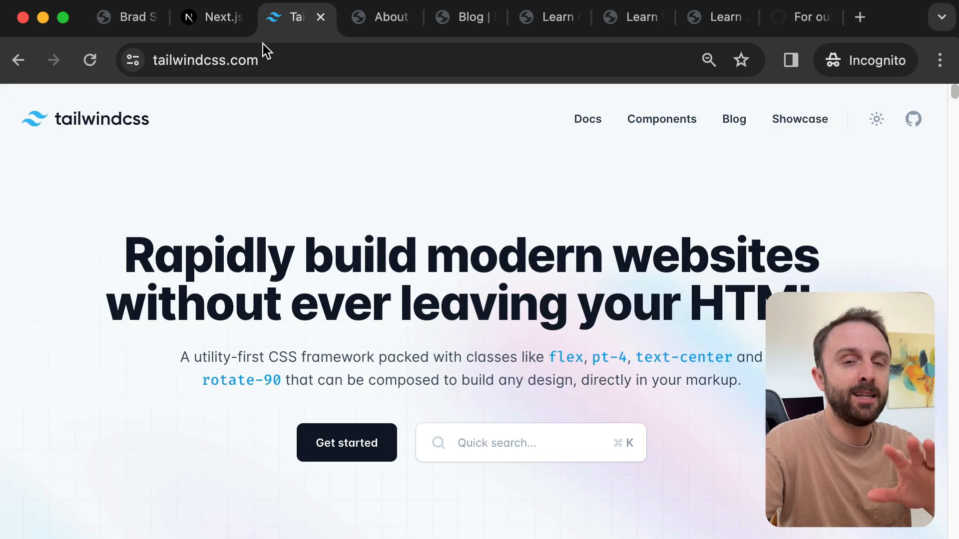
pyautogui.moveTo(230, 59)
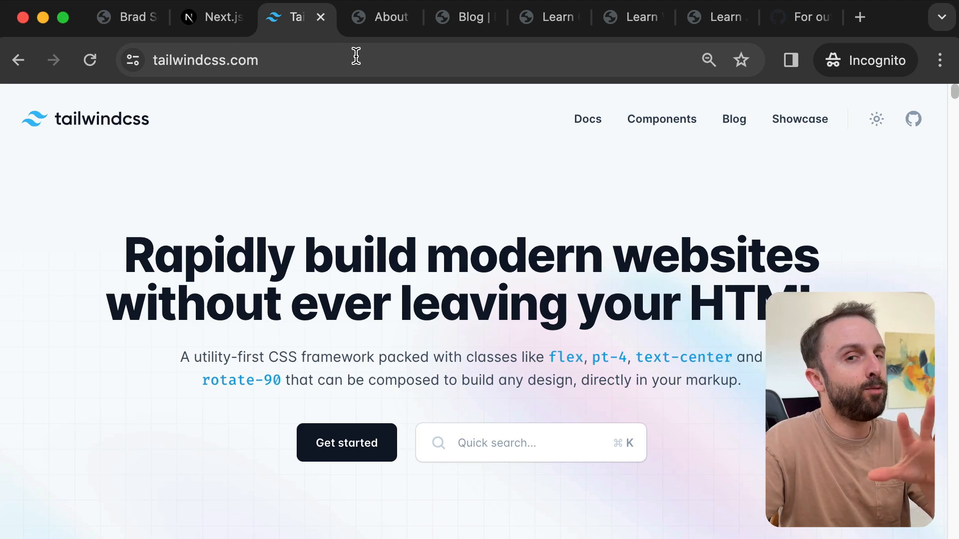
pyautogui.click(122, 16)
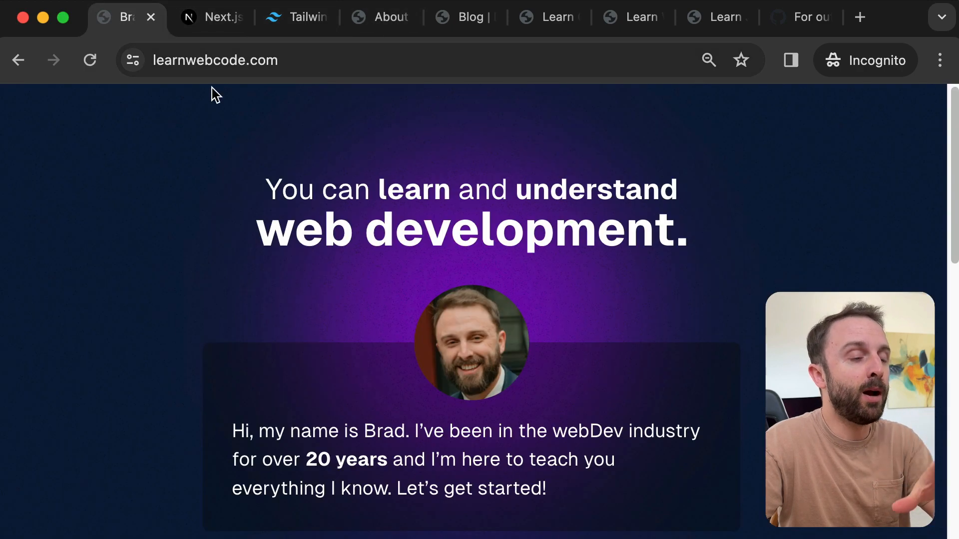
pyautogui.moveTo(268, 168)
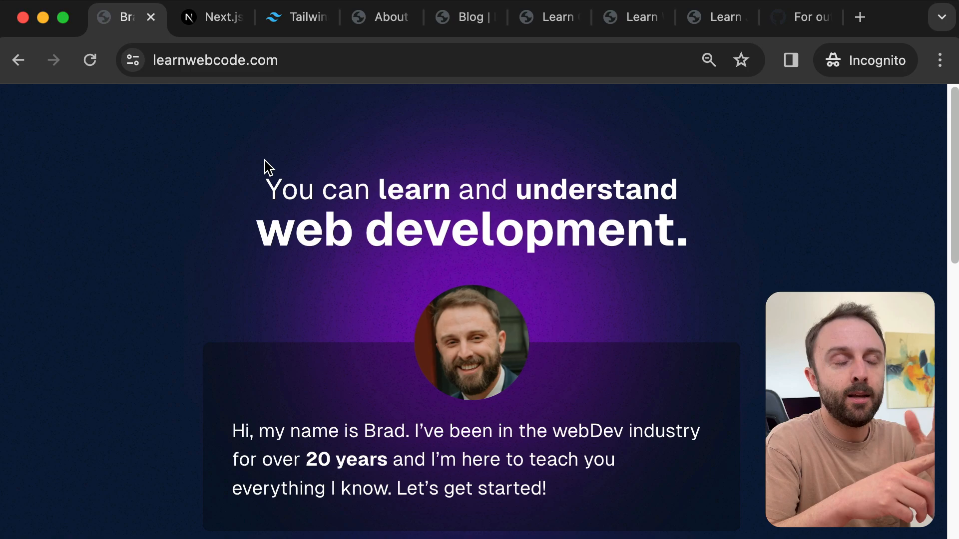
pyautogui.moveTo(390, 17)
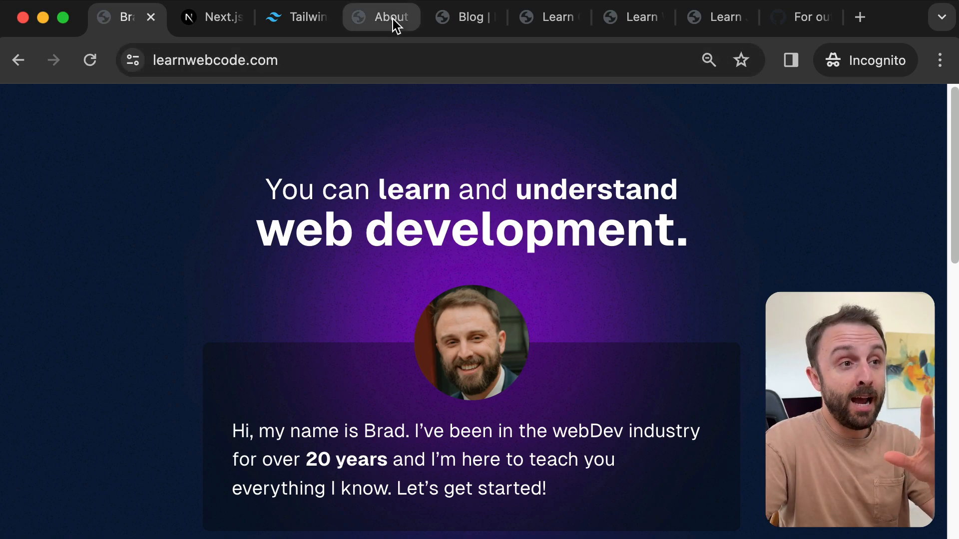
pyautogui.click(382, 16)
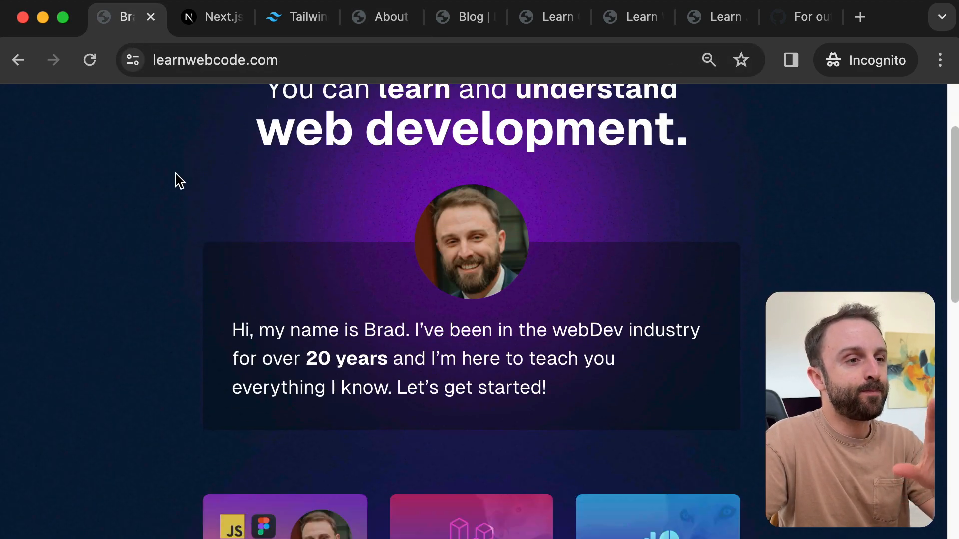
# Step: Scroll the homepage course grid, open the Beginner's Bootcamp course page, and return
pyautogui.scroll(-3)
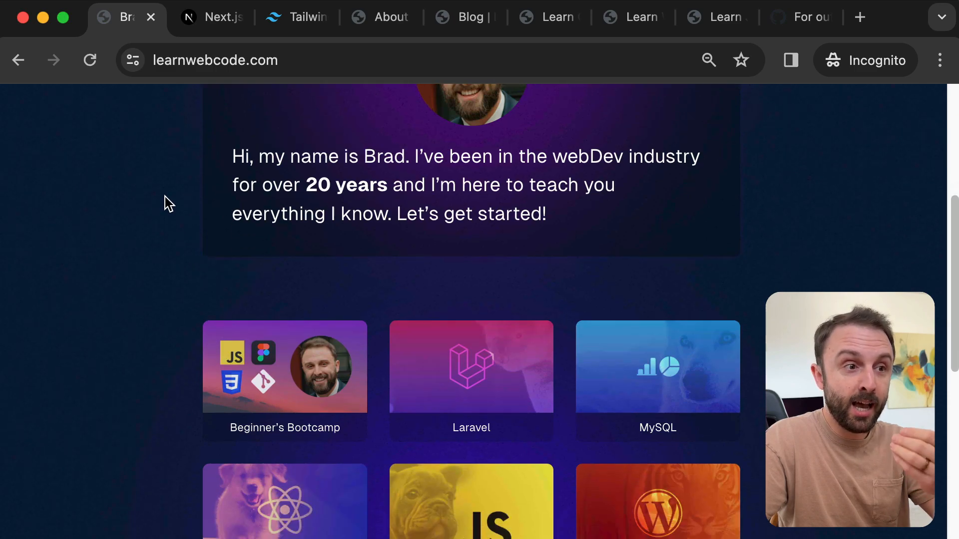
pyautogui.scroll(-3)
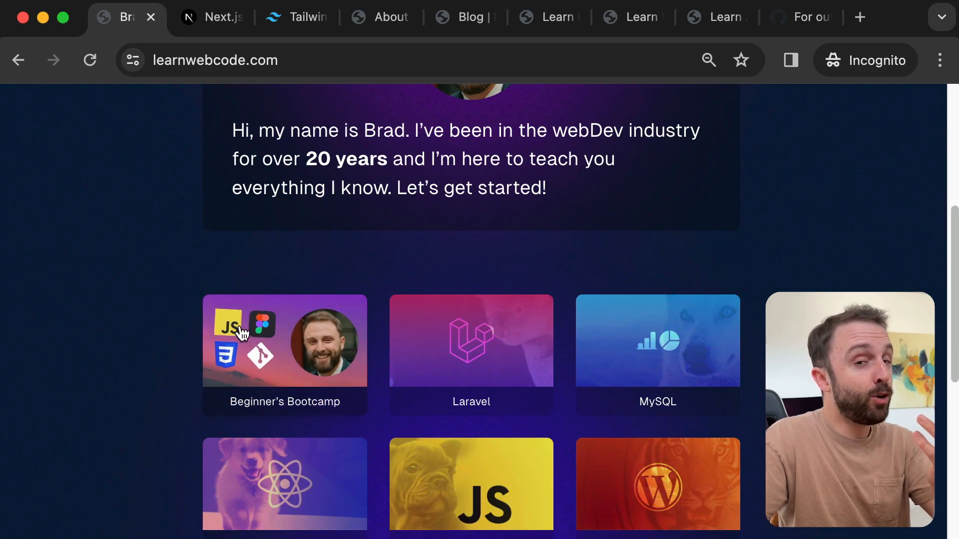
pyautogui.click(284, 341)
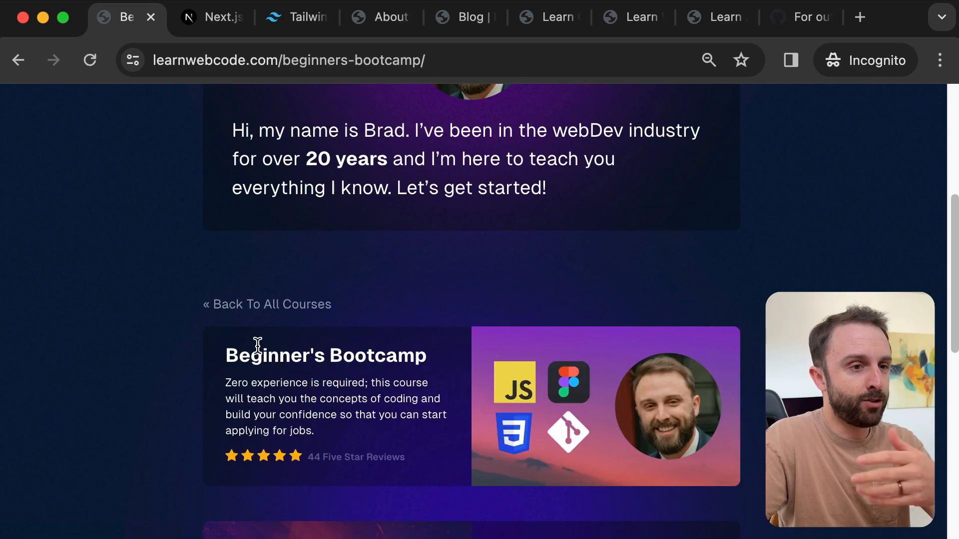
pyautogui.click(266, 304)
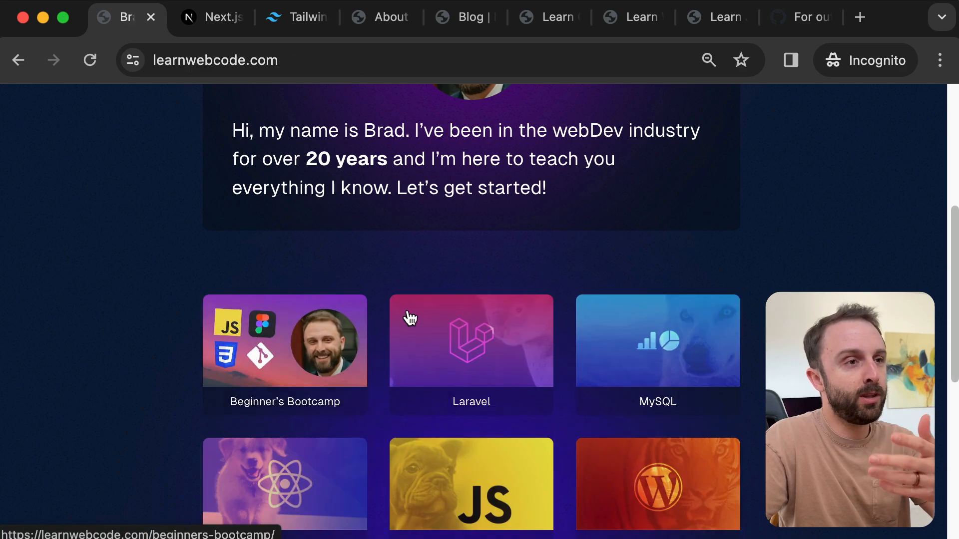
# Step: Open the MySQL course page, then return to the homepage and scroll its grid
pyautogui.click(657, 341)
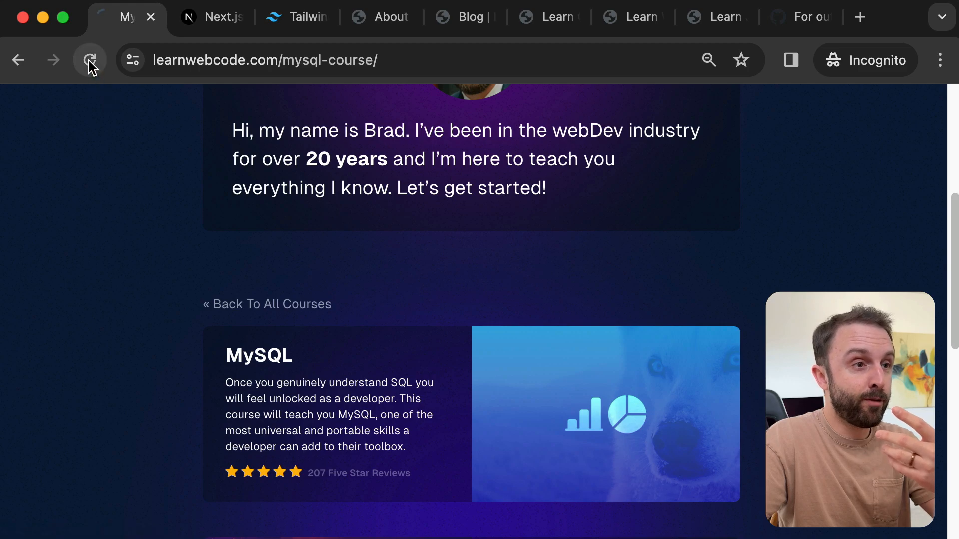
pyautogui.scroll(3)
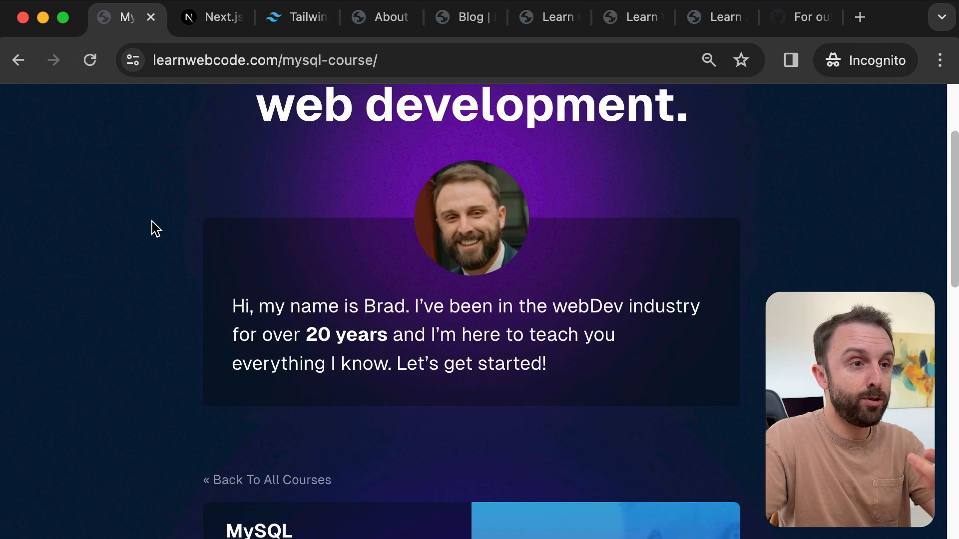
pyautogui.scroll(-3)
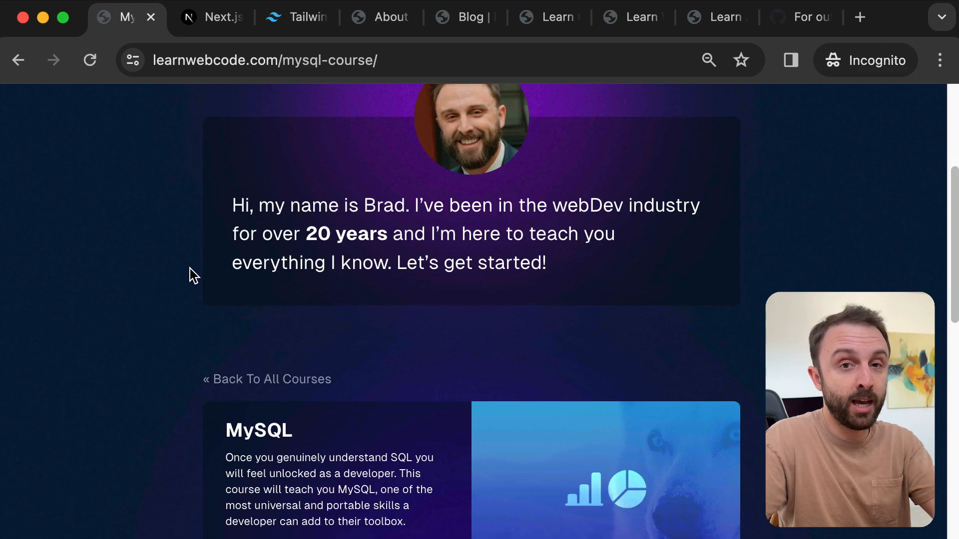
pyautogui.click(266, 379)
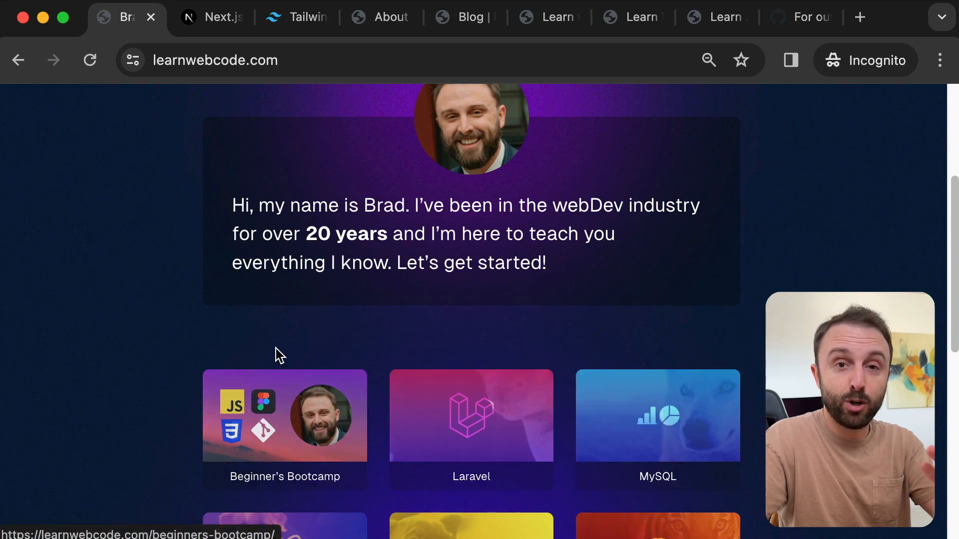
pyautogui.scroll(-3)
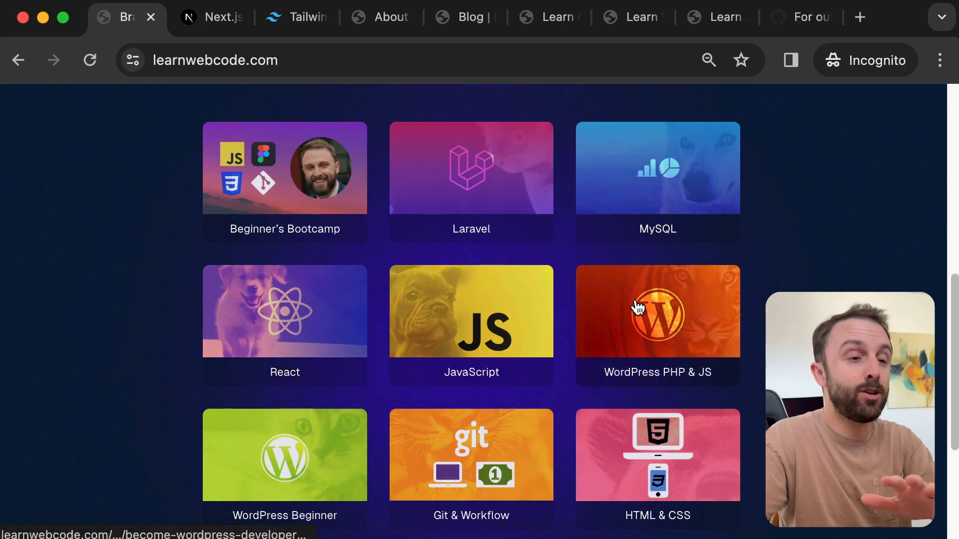
pyautogui.moveTo(285, 371)
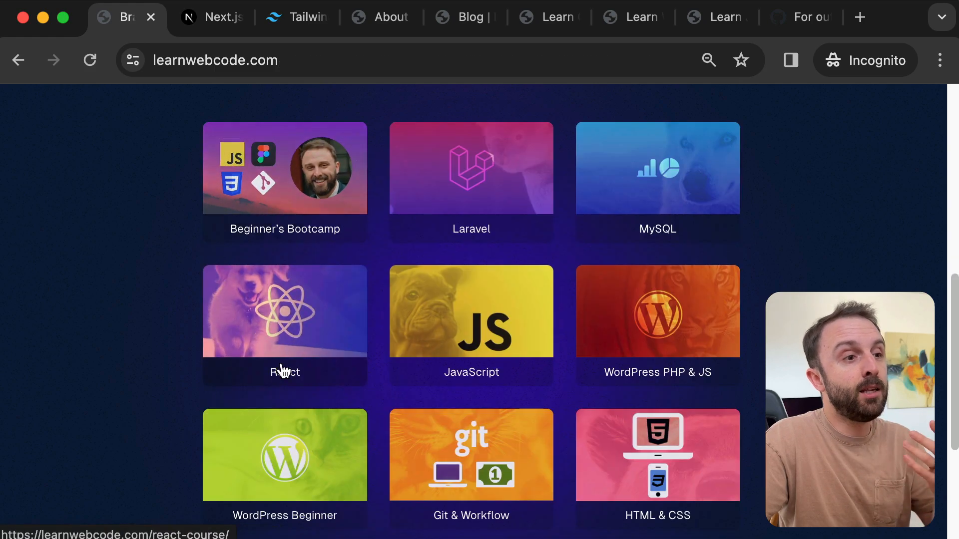
pyautogui.moveTo(276, 139)
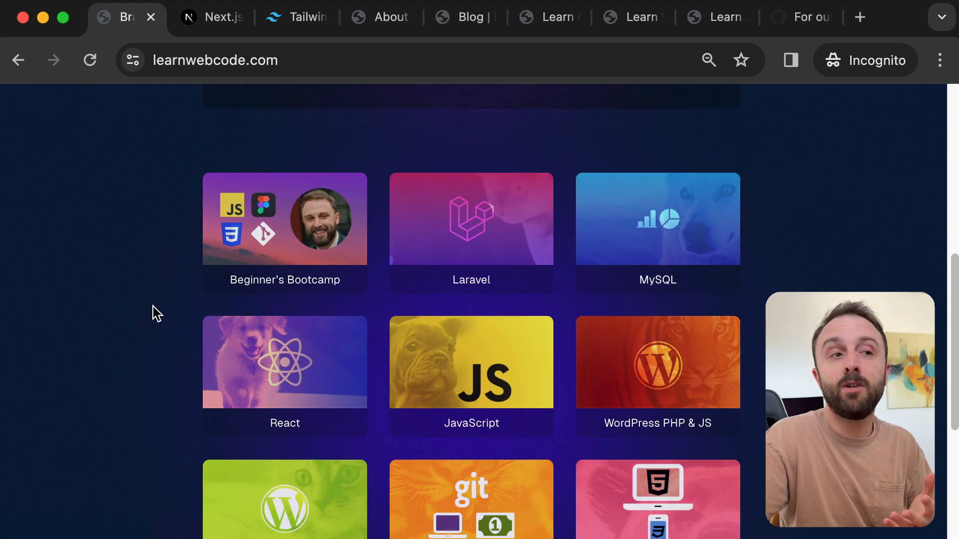
pyautogui.scroll(3)
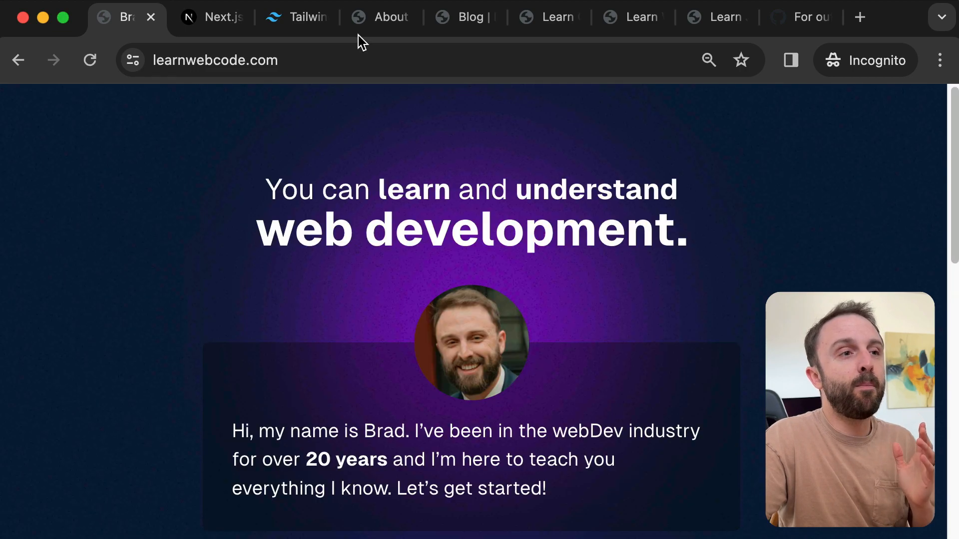
# Step: Reload the old About page, then visit the Blog page and end on Learn CSS
pyautogui.click(379, 16)
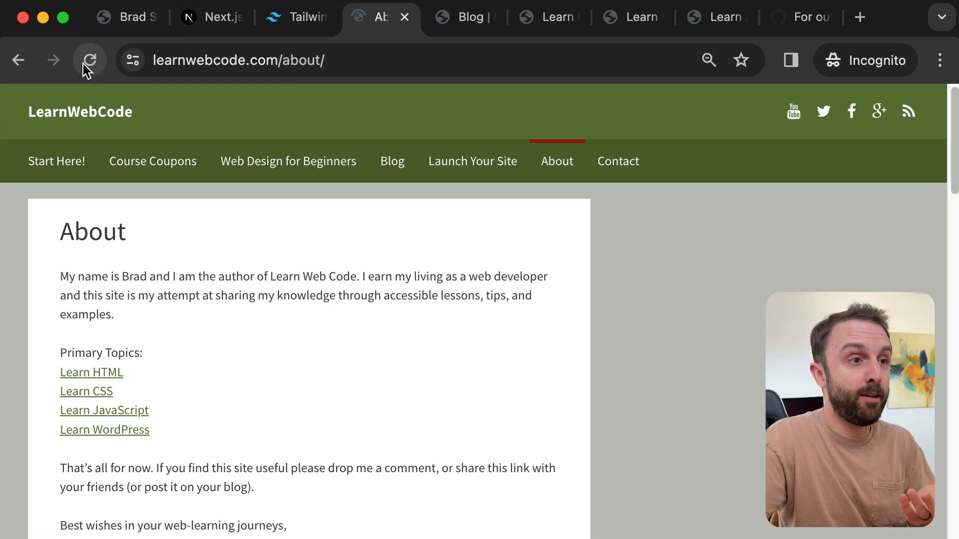
pyautogui.click(90, 60)
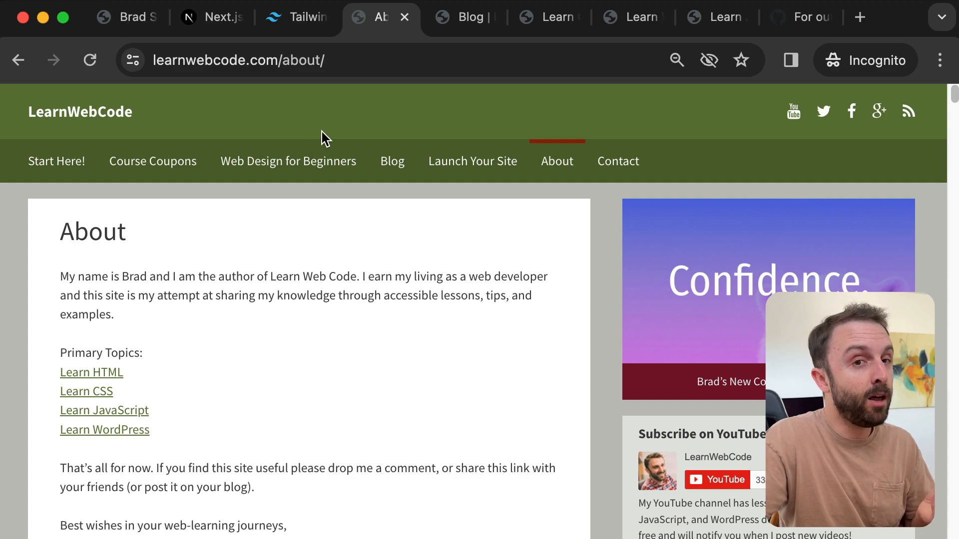
pyautogui.click(465, 17)
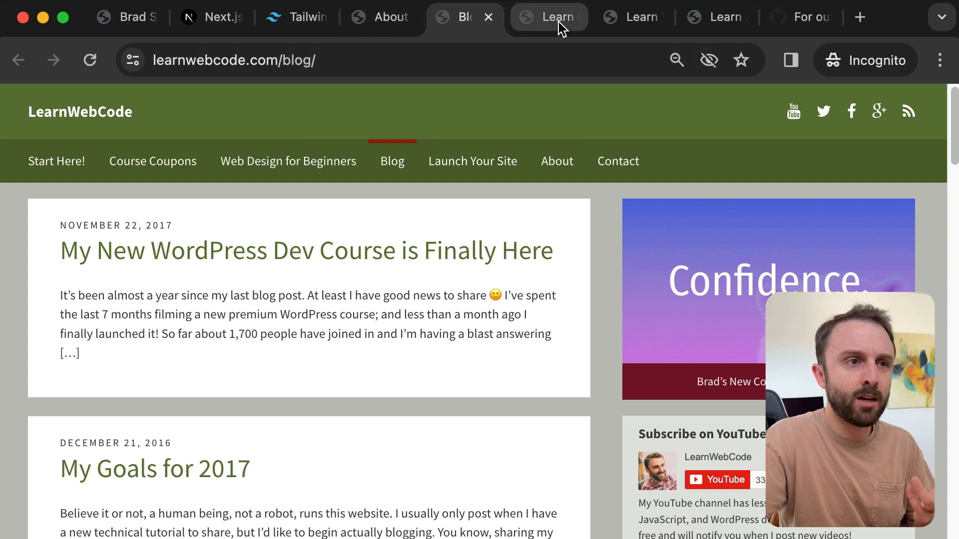
pyautogui.click(545, 16)
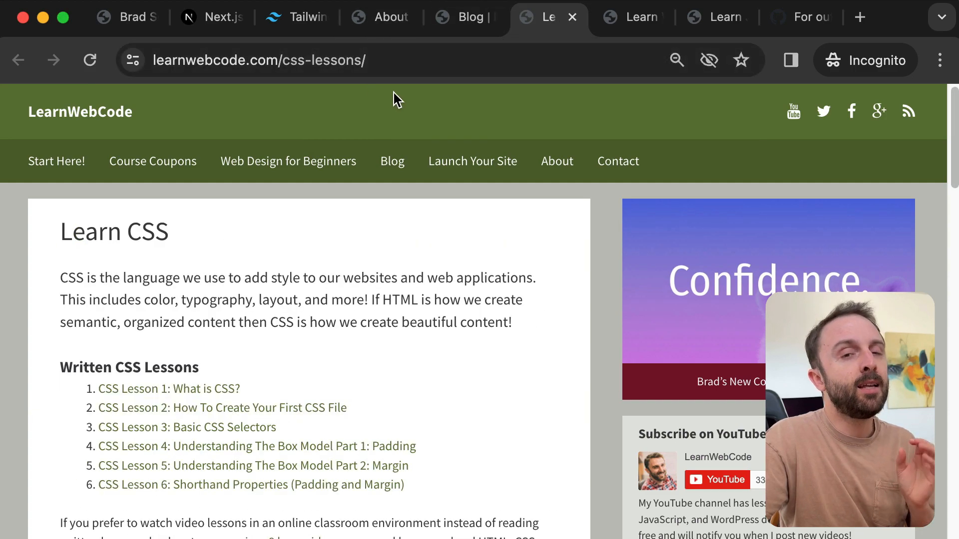
pyautogui.moveTo(408, 114)
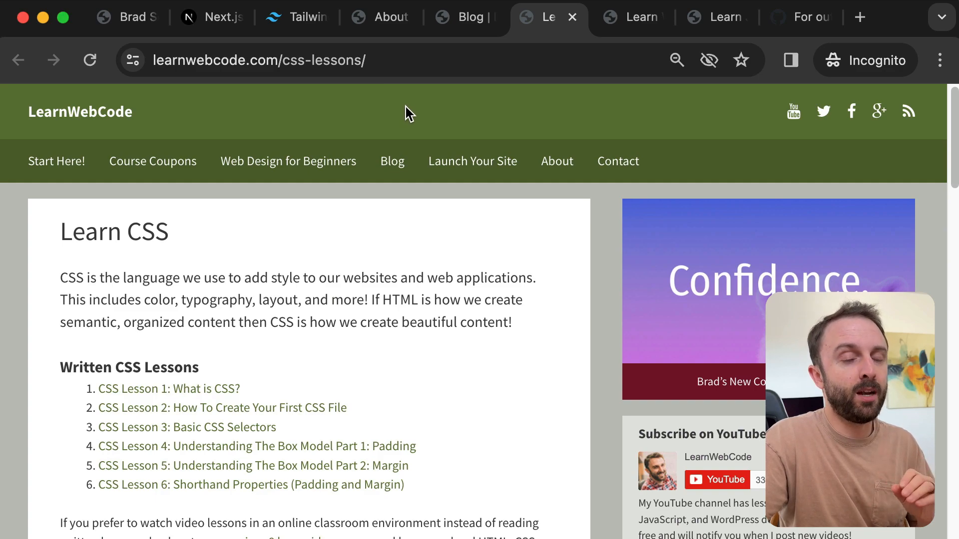
pyautogui.moveTo(414, 117)
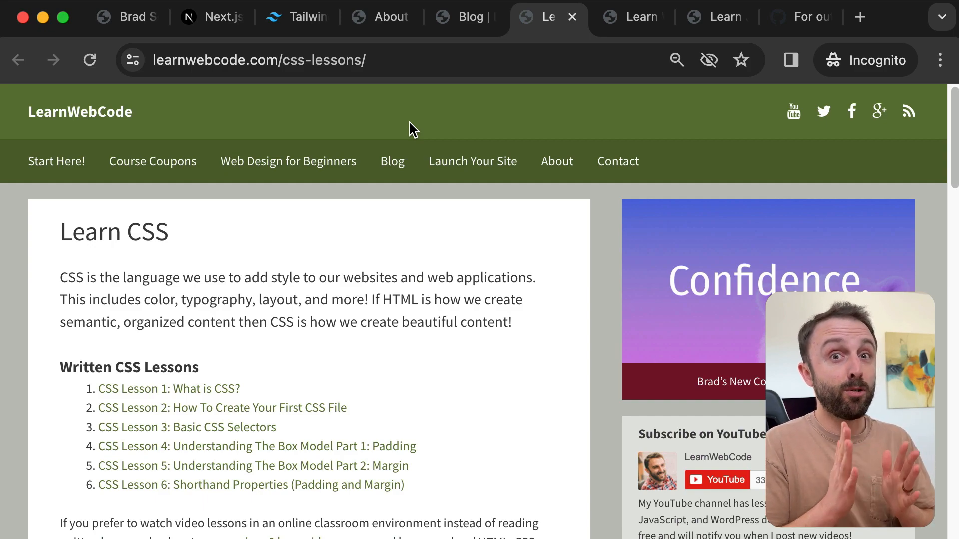
# Step: Switch to the first tab showing the new learnwebcode.com homepage
pyautogui.click(126, 16)
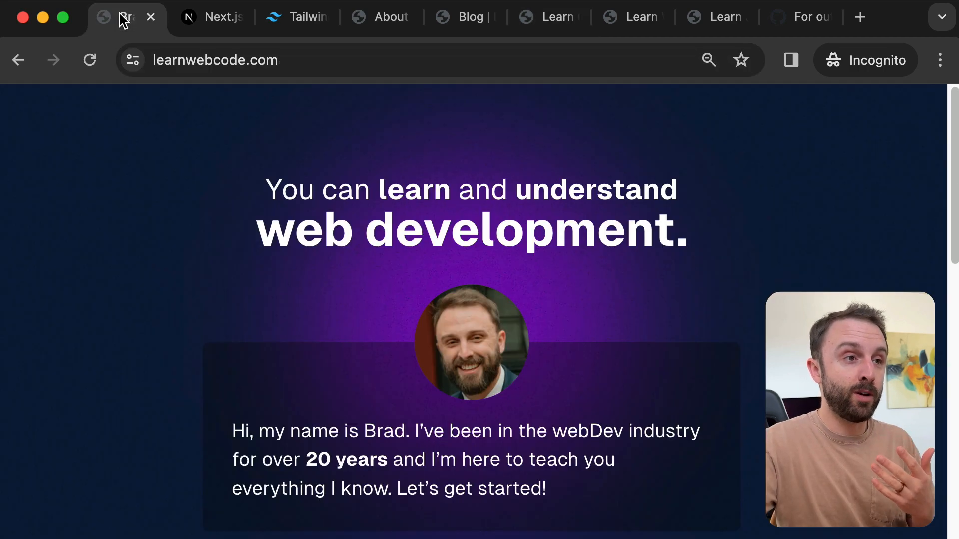
pyautogui.moveTo(203, 254)
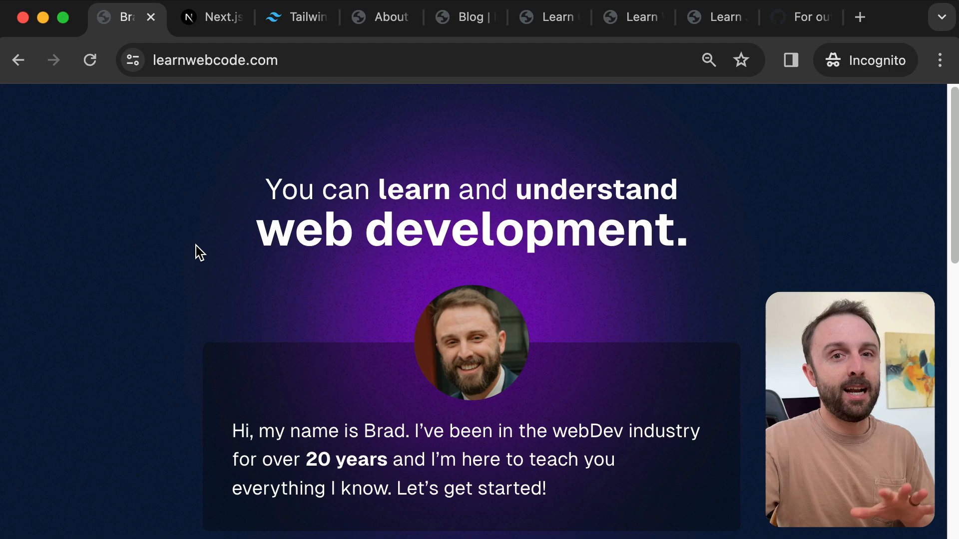
pyautogui.moveTo(180, 215)
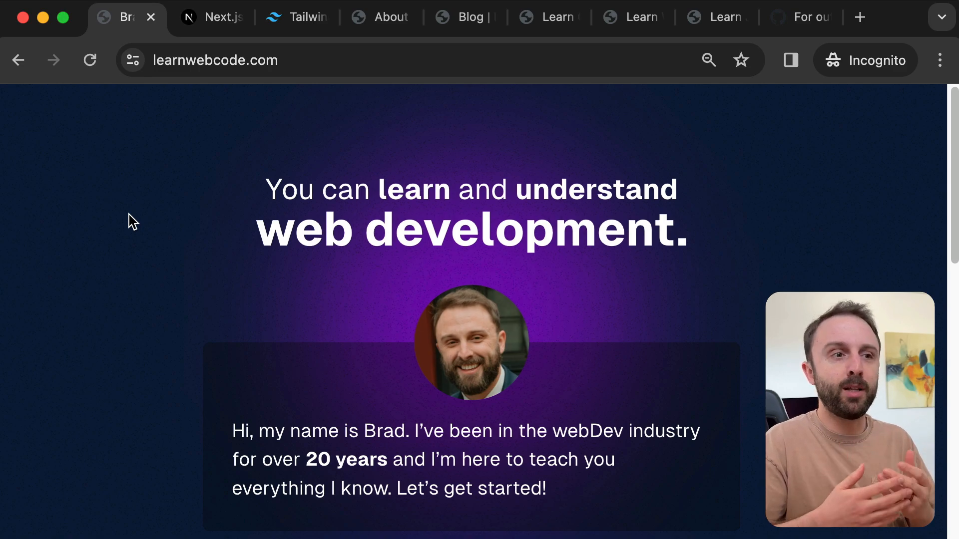
pyautogui.moveTo(126, 277)
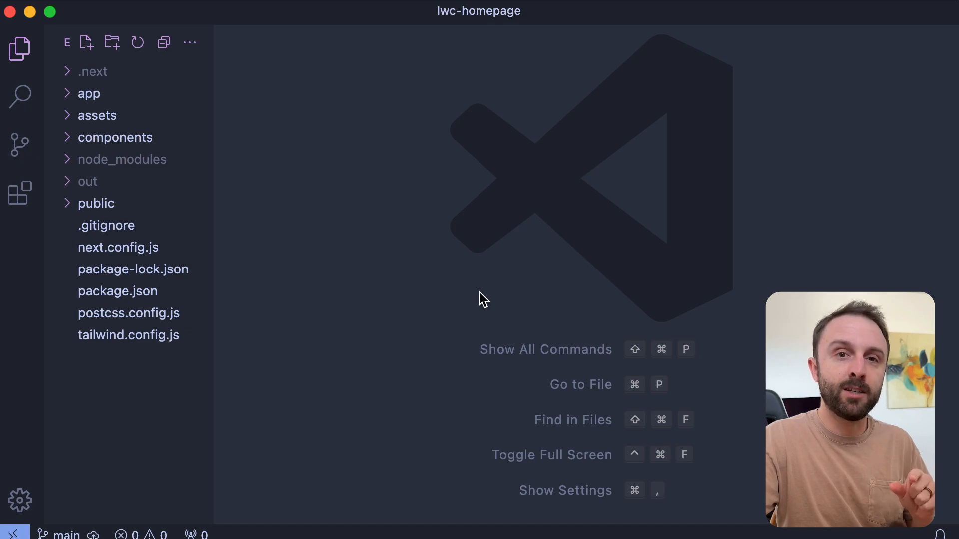
pyautogui.moveTo(476, 319)
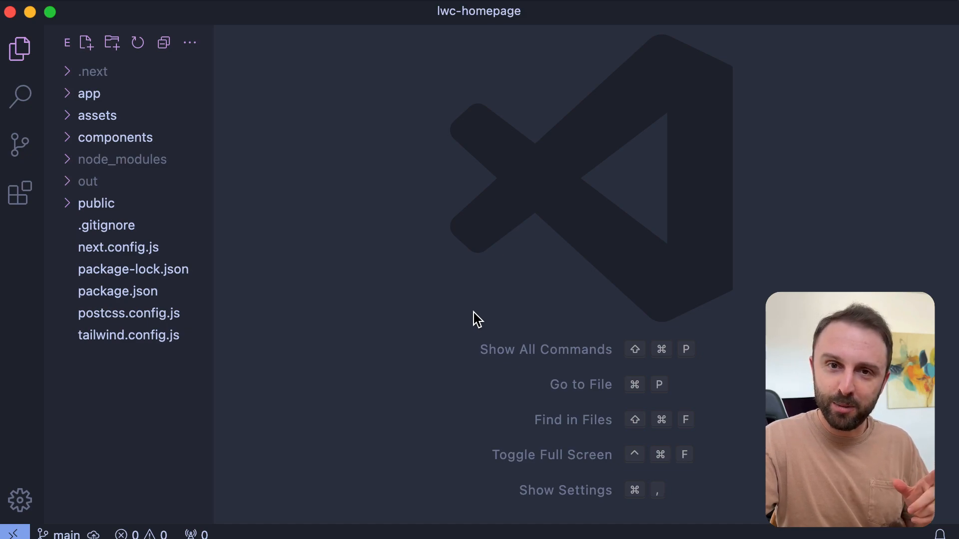
# Step: Open next.config.js from the Explorer and select its output: "export" line
pyautogui.click(118, 247)
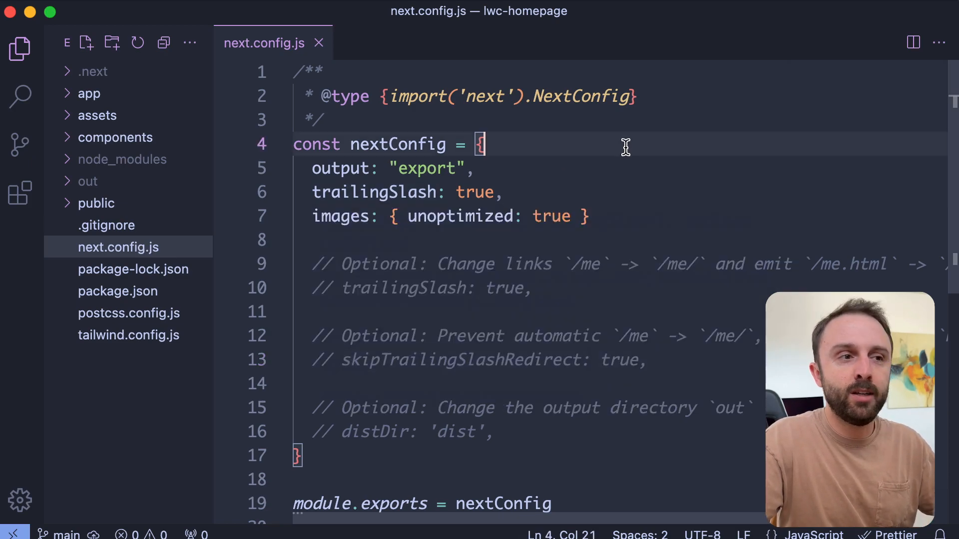
pyautogui.click(474, 168)
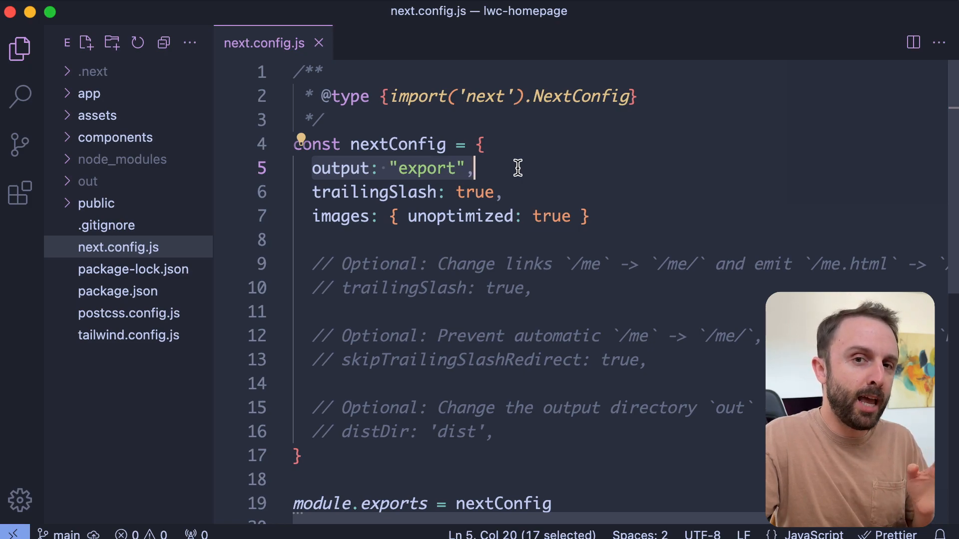
pyautogui.moveTo(544, 170)
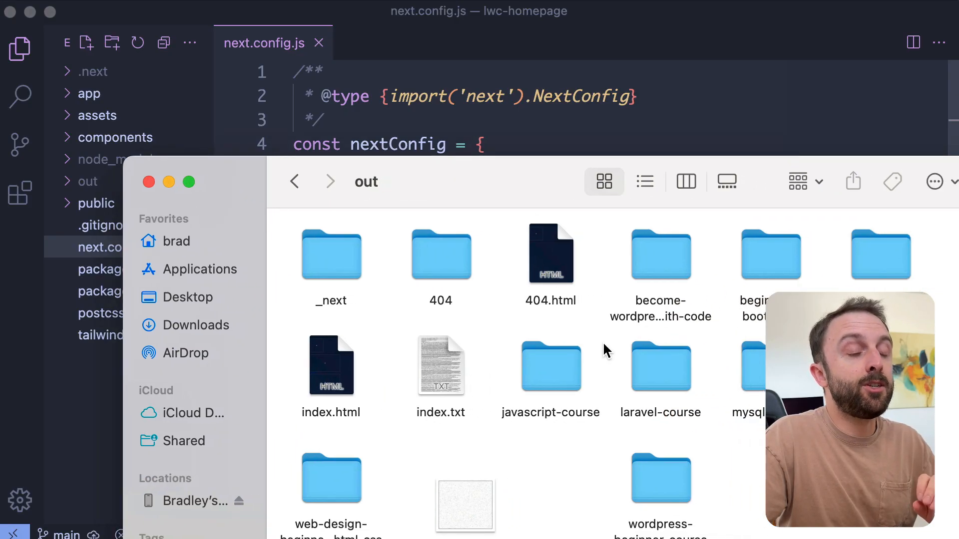
pyautogui.moveTo(516, 322)
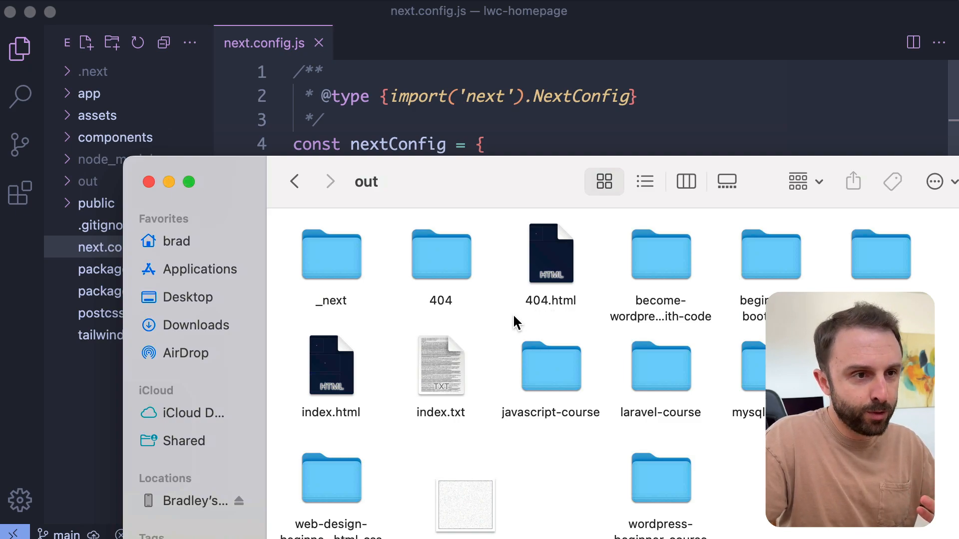
# Step: In the out folder, select the WordPress course folder, then open laravel-course
pyautogui.click(661, 254)
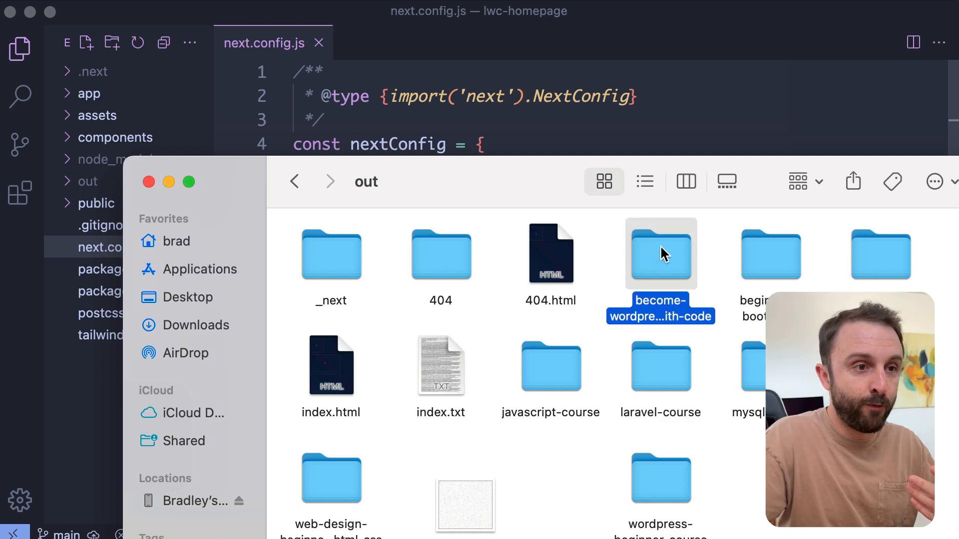
pyautogui.click(661, 365)
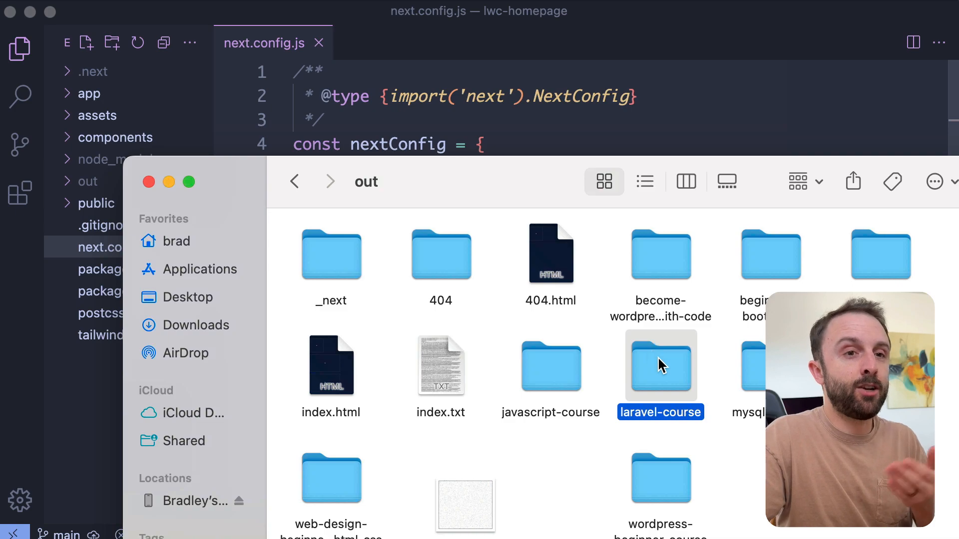
pyautogui.doubleClick(660, 365)
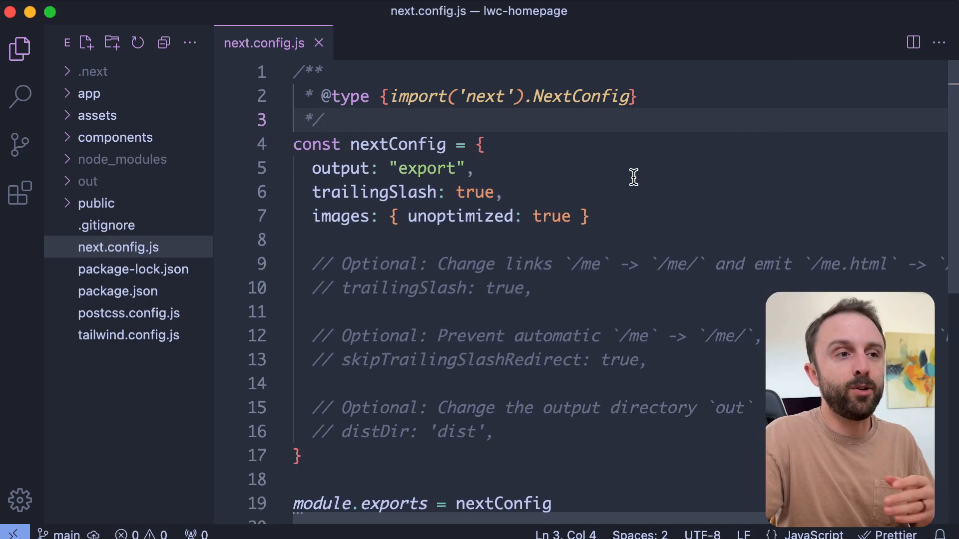
pyautogui.moveTo(626, 185)
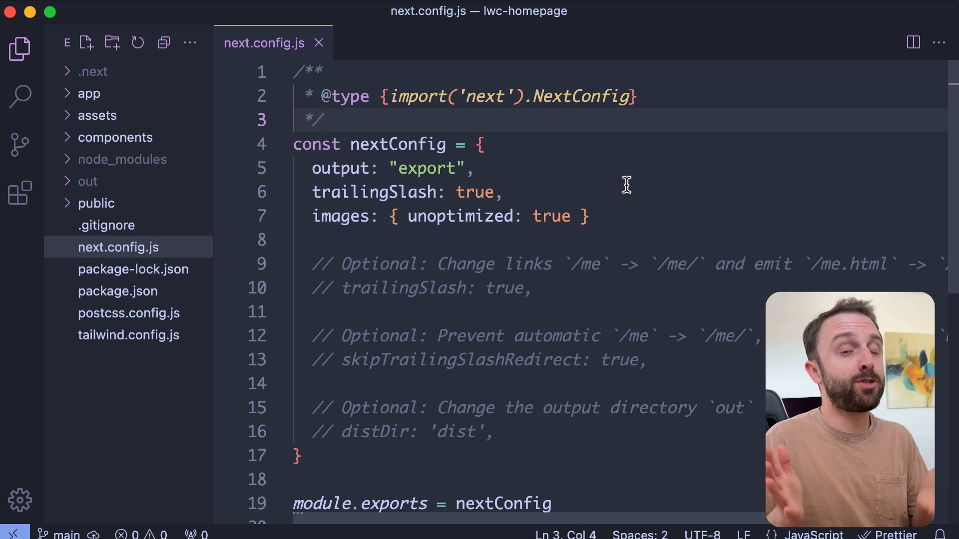
pyautogui.moveTo(349, 234)
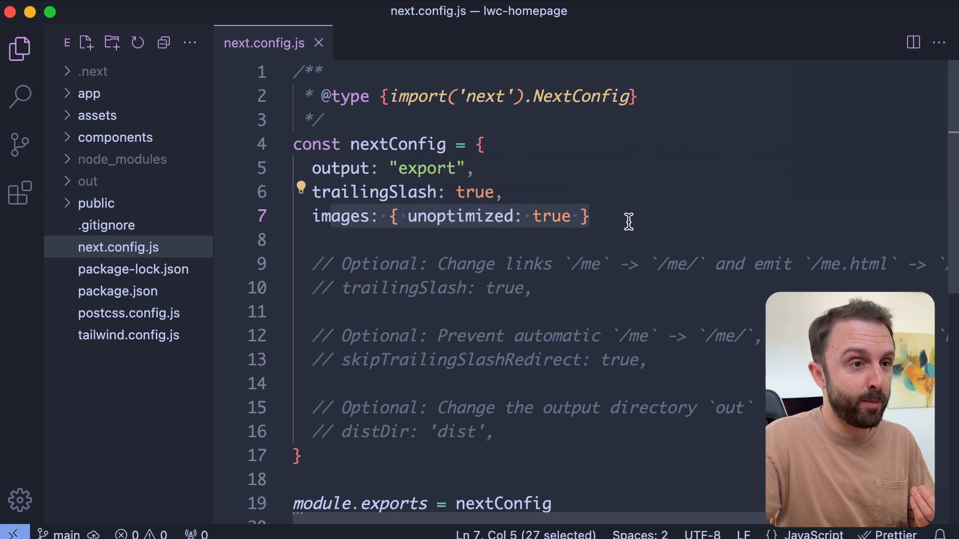
pyautogui.click(628, 216)
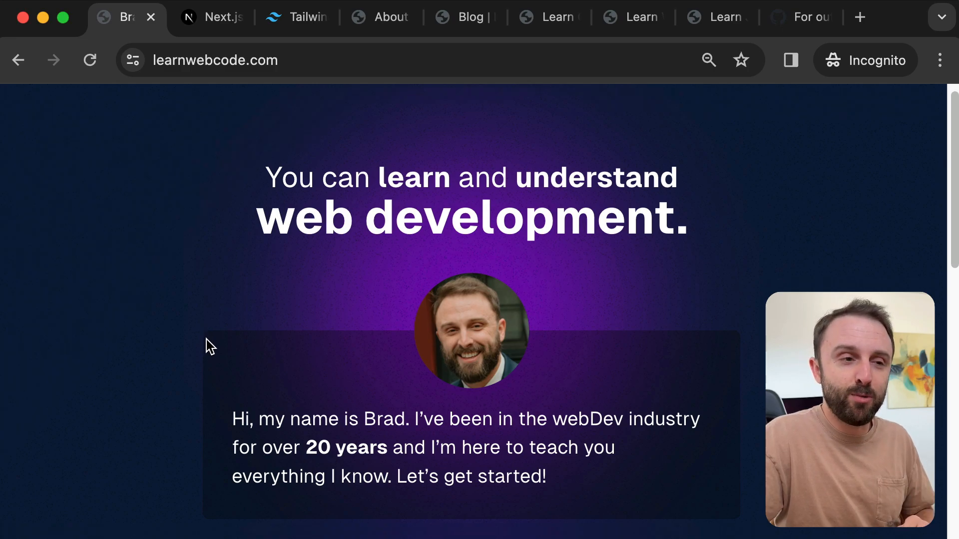
pyautogui.scroll(-3)
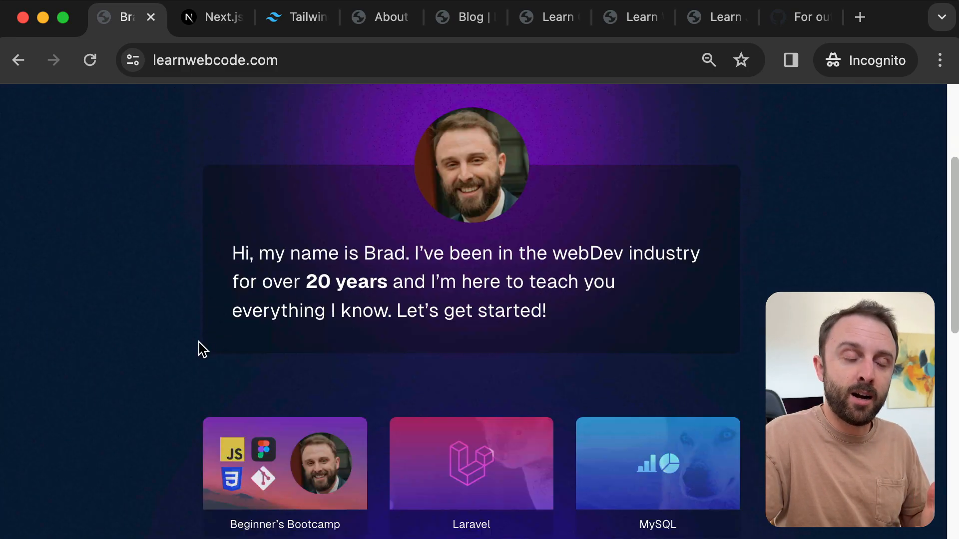
pyautogui.scroll(-3)
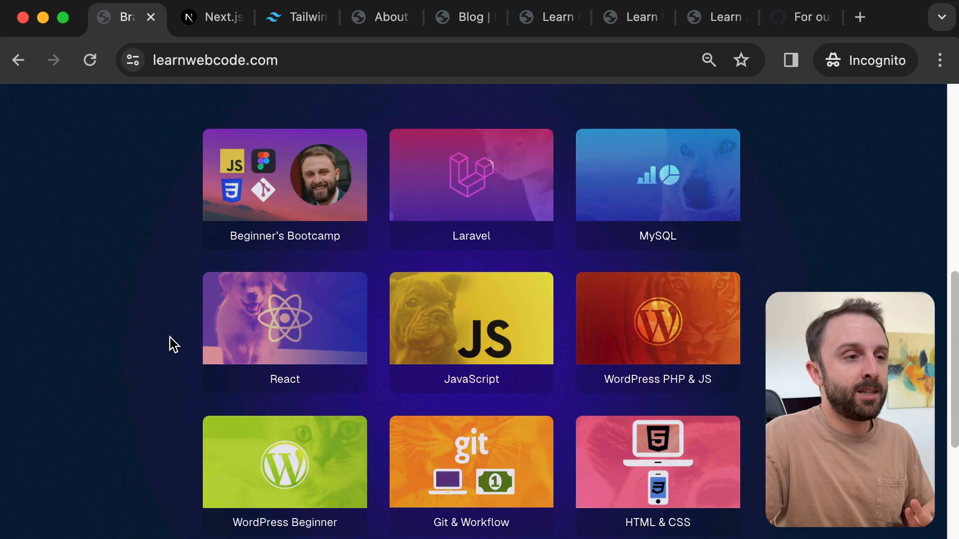
pyautogui.scroll(-3)
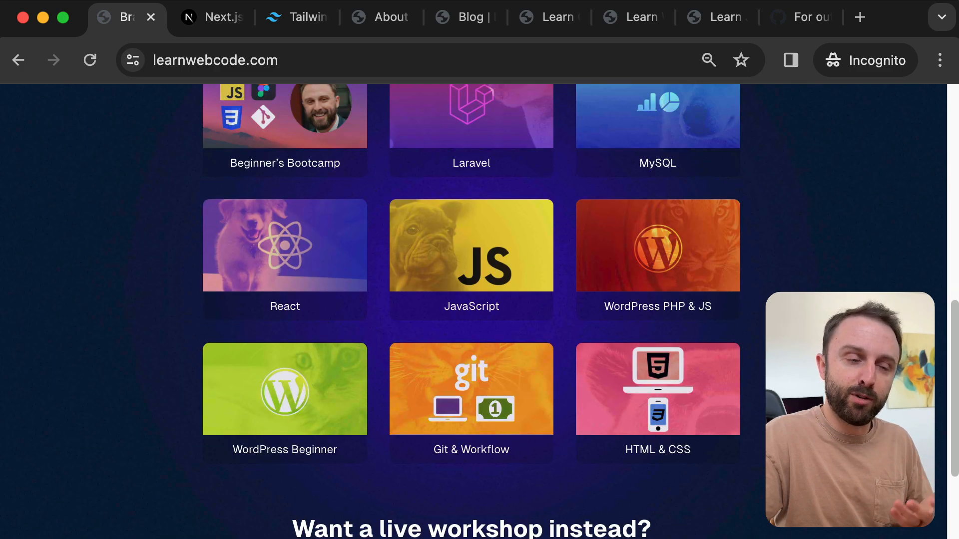
pyautogui.scroll(3)
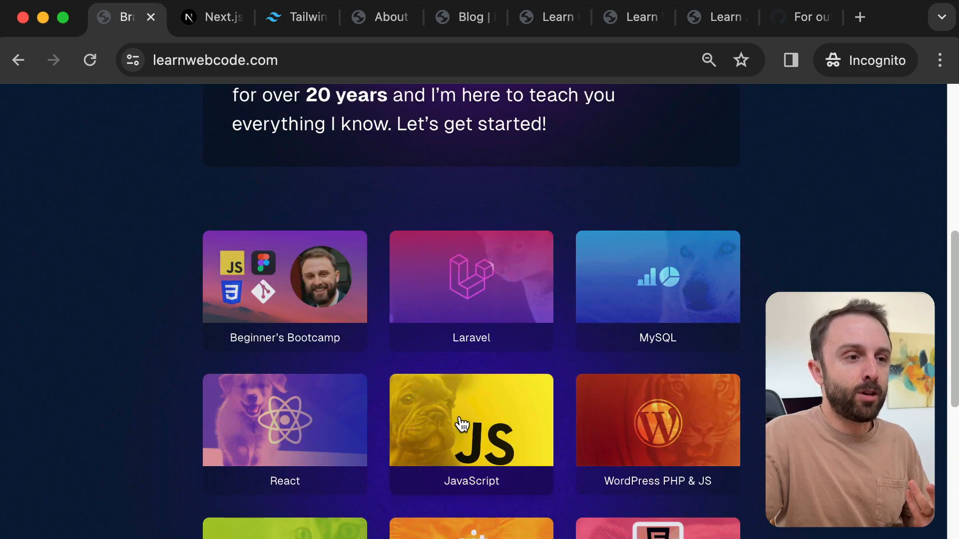
pyautogui.click(657, 422)
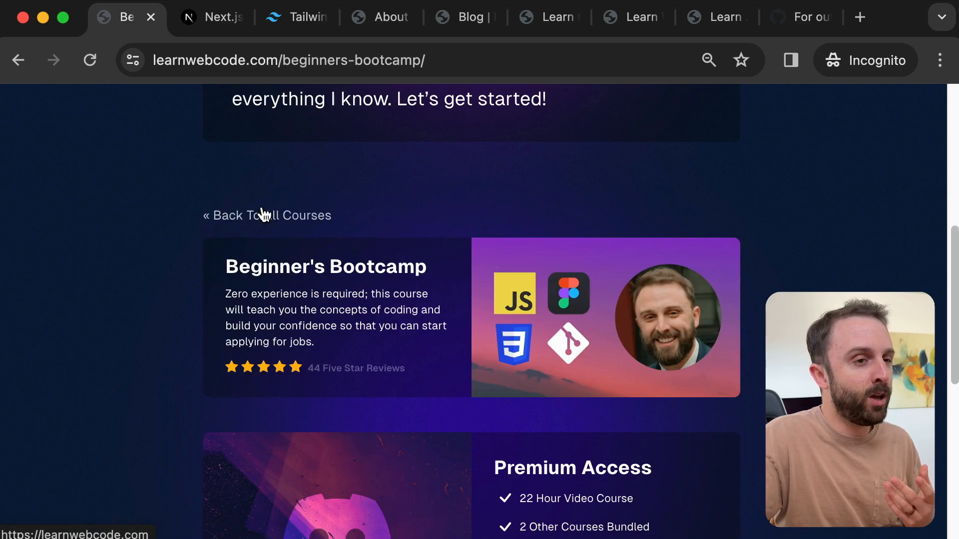
pyautogui.click(267, 215)
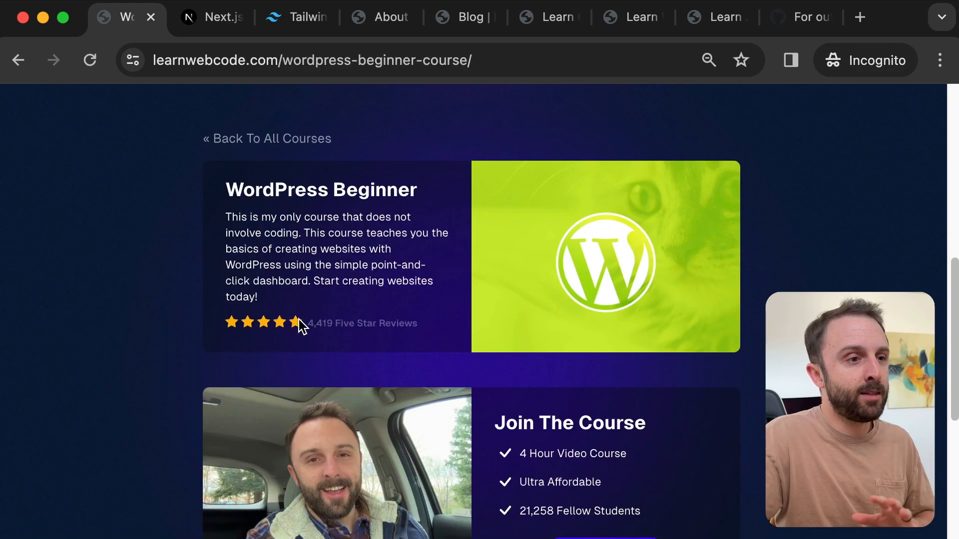
pyautogui.click(266, 138)
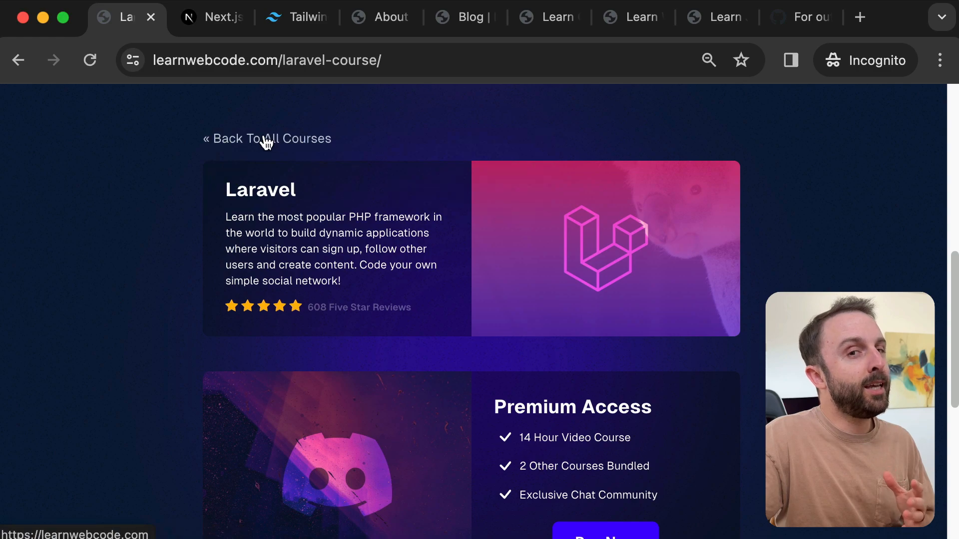
pyautogui.click(266, 138)
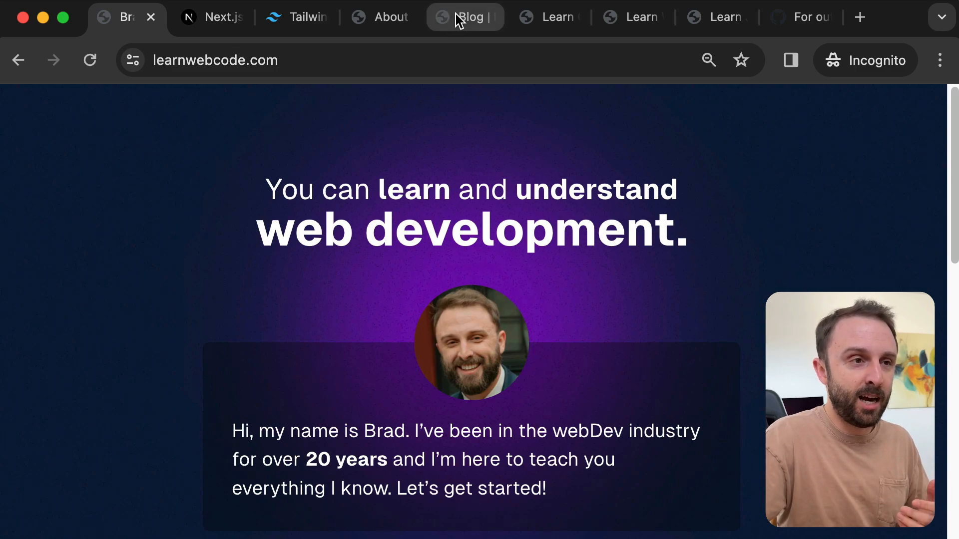
pyautogui.click(468, 17)
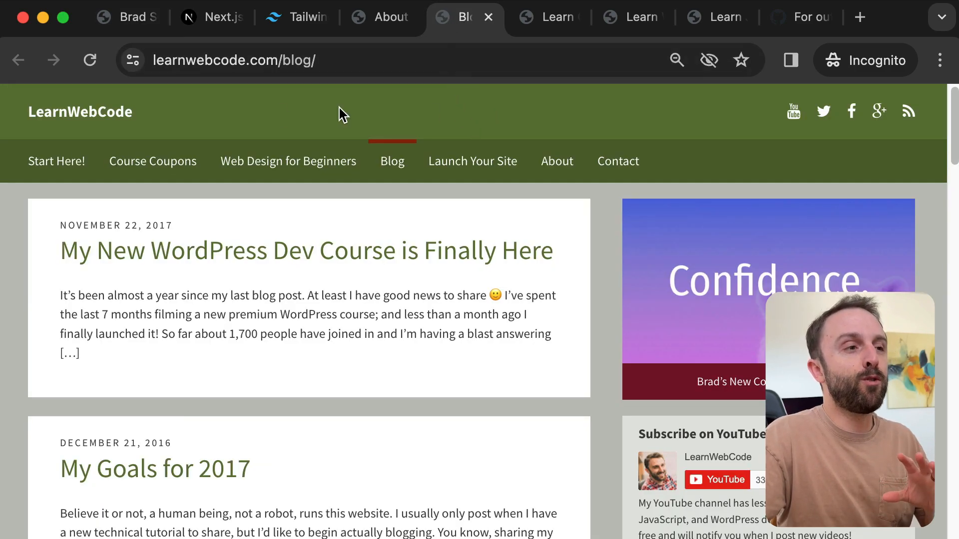
pyautogui.moveTo(214, 108)
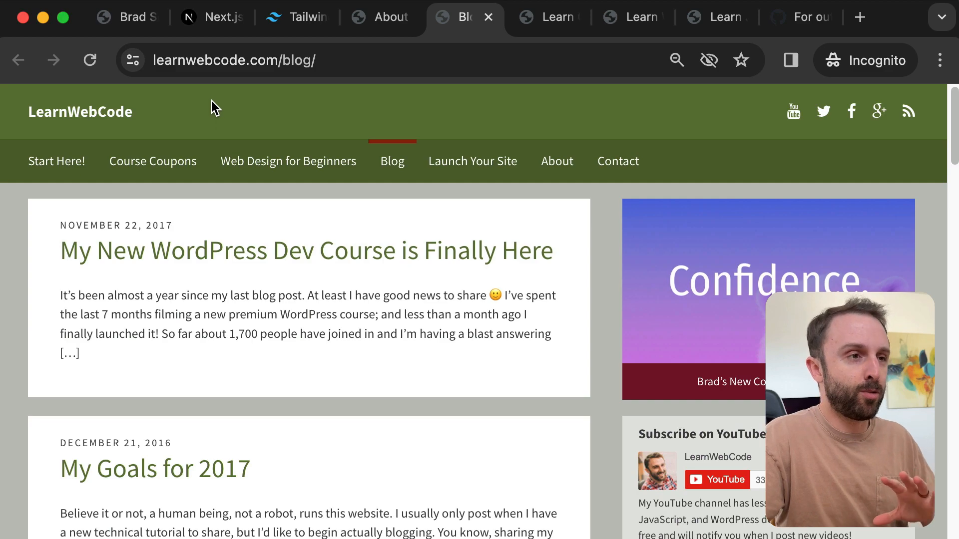
pyautogui.click(545, 16)
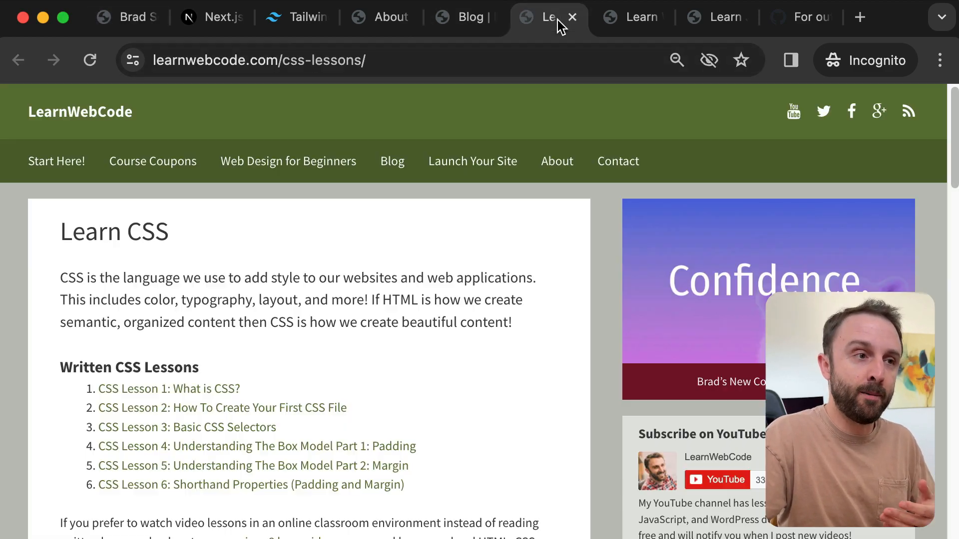
pyautogui.moveTo(501, 114)
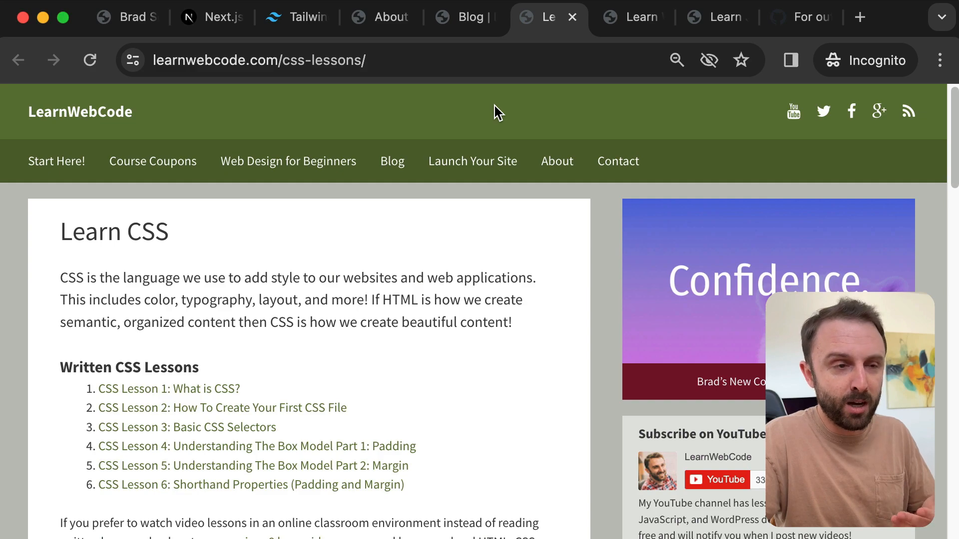
pyautogui.moveTo(501, 126)
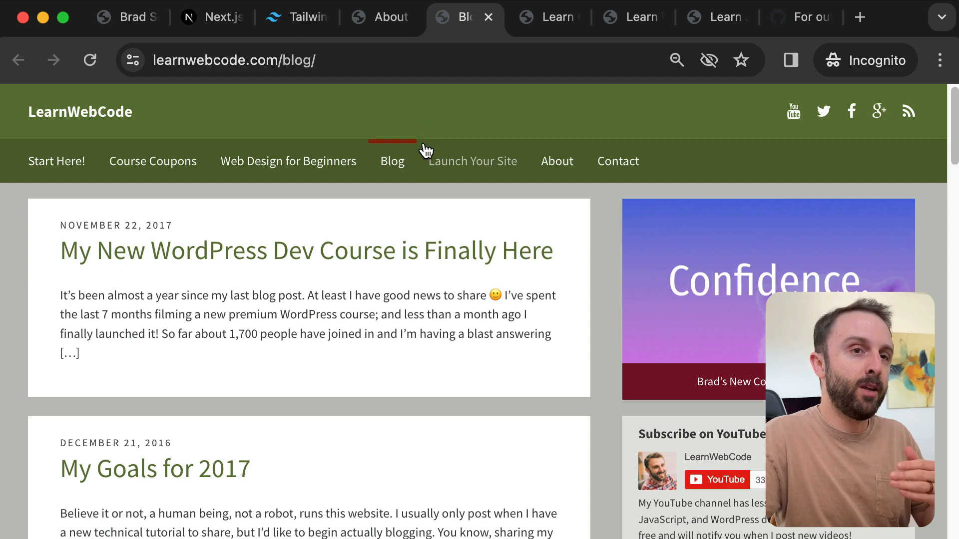
pyautogui.moveTo(204, 41)
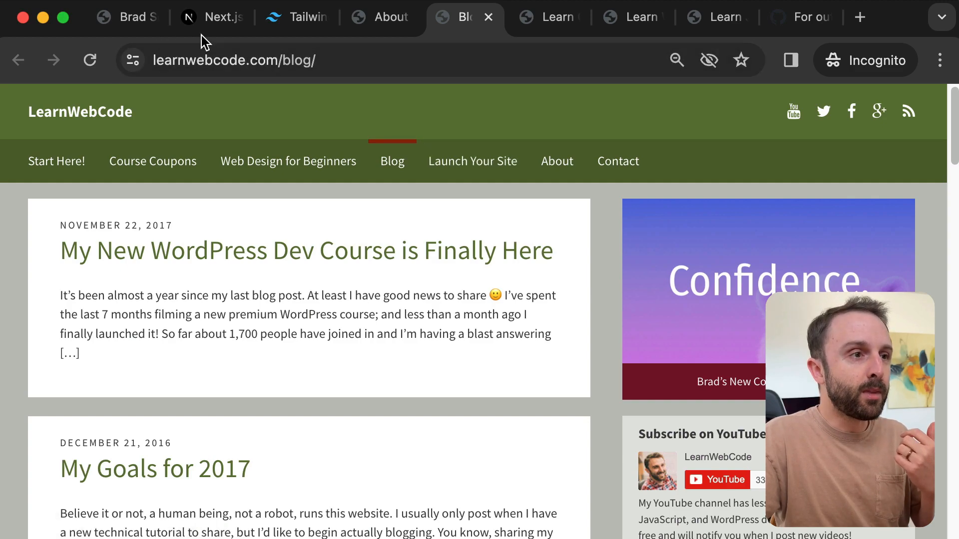
pyautogui.click(125, 17)
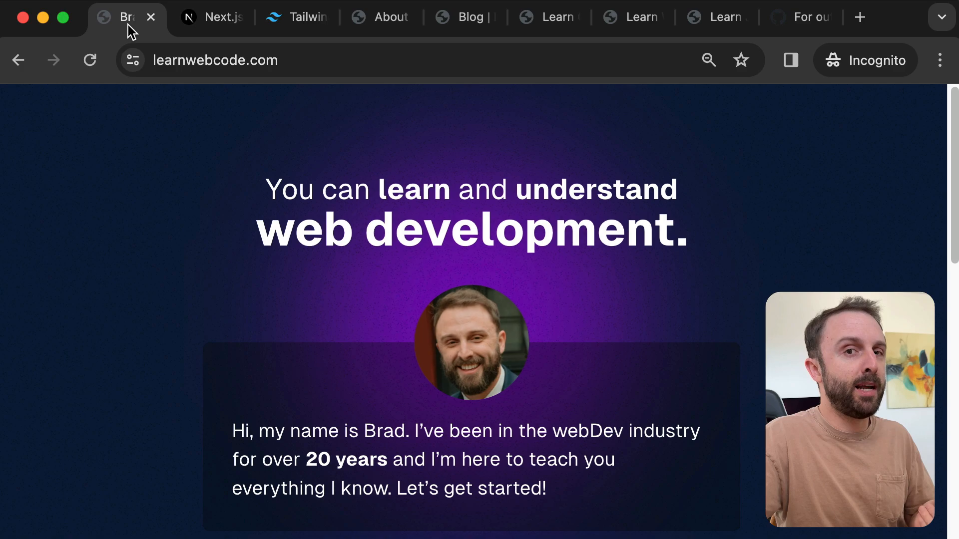
pyautogui.moveTo(161, 229)
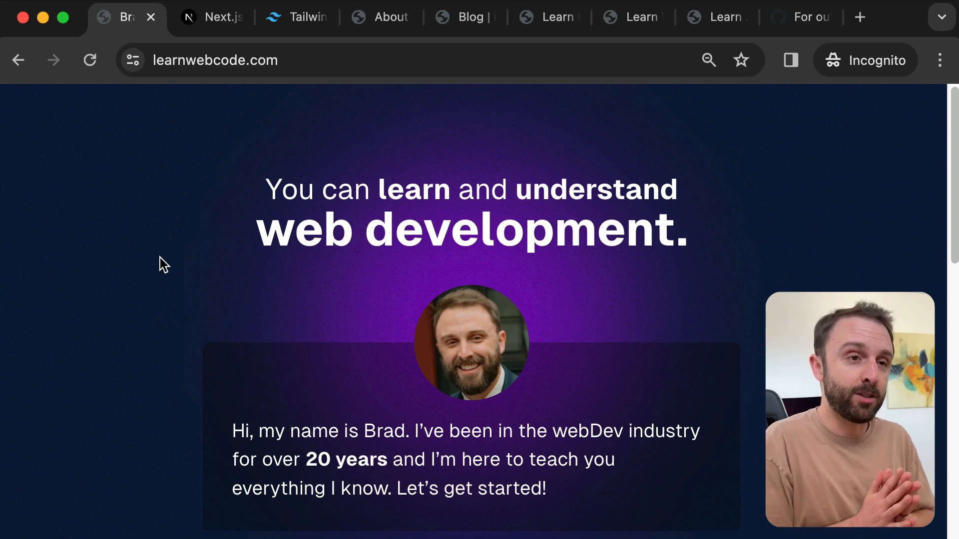
pyautogui.moveTo(663, 34)
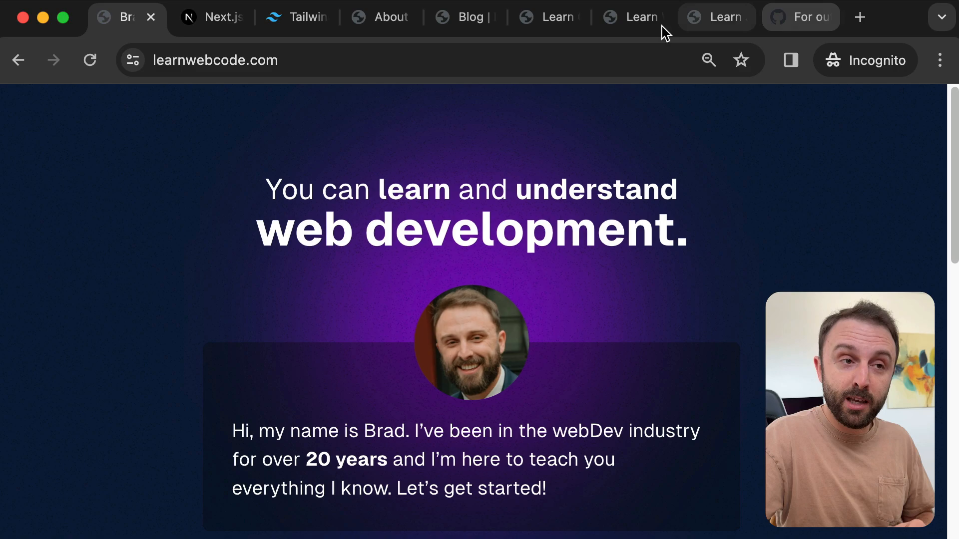
pyautogui.click(710, 16)
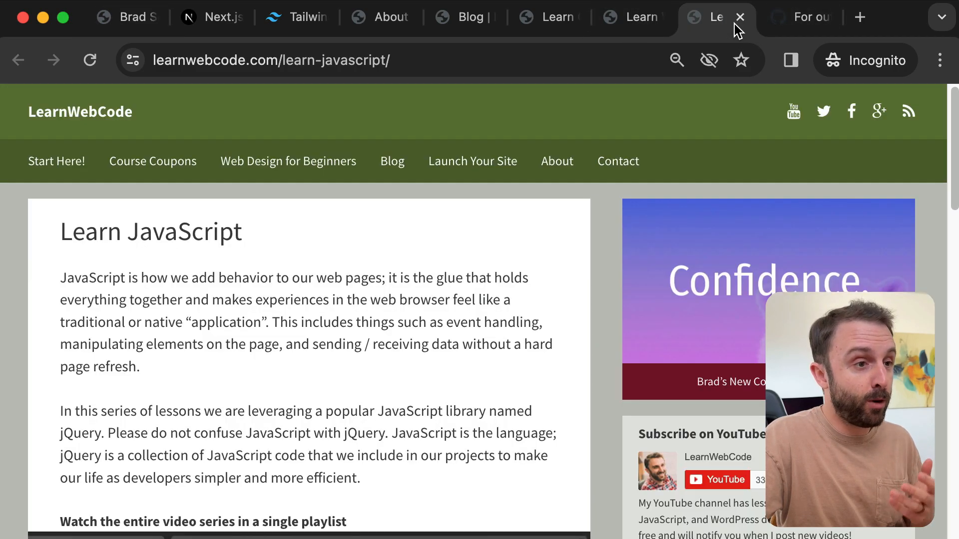
pyautogui.click(739, 16)
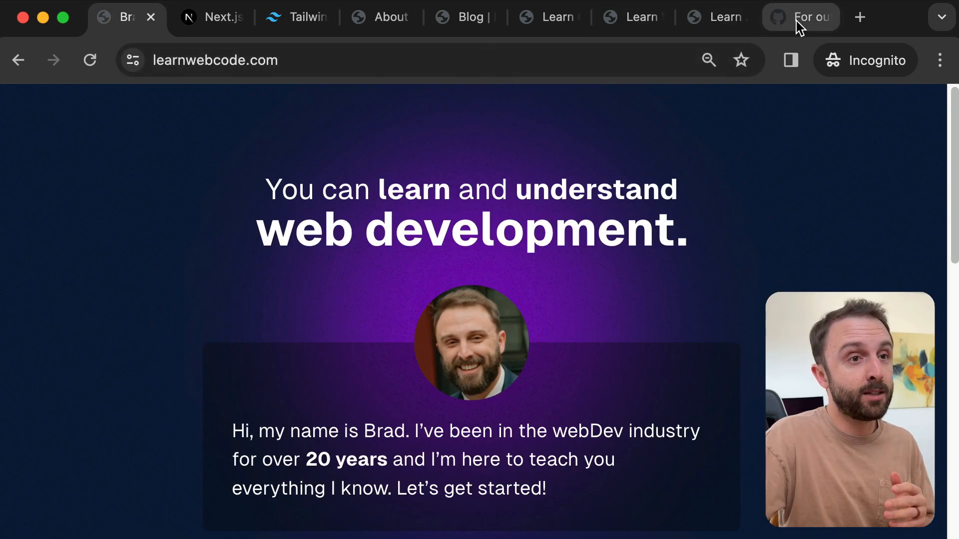
# Step: Open the next.config.js GitHub Gist and scroll down to its static export code
pyautogui.click(795, 17)
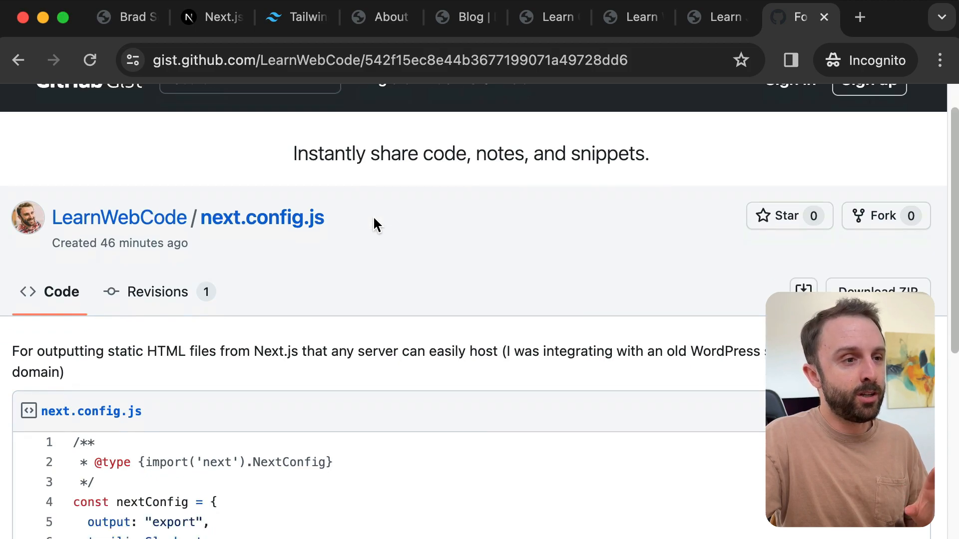
pyautogui.scroll(-3)
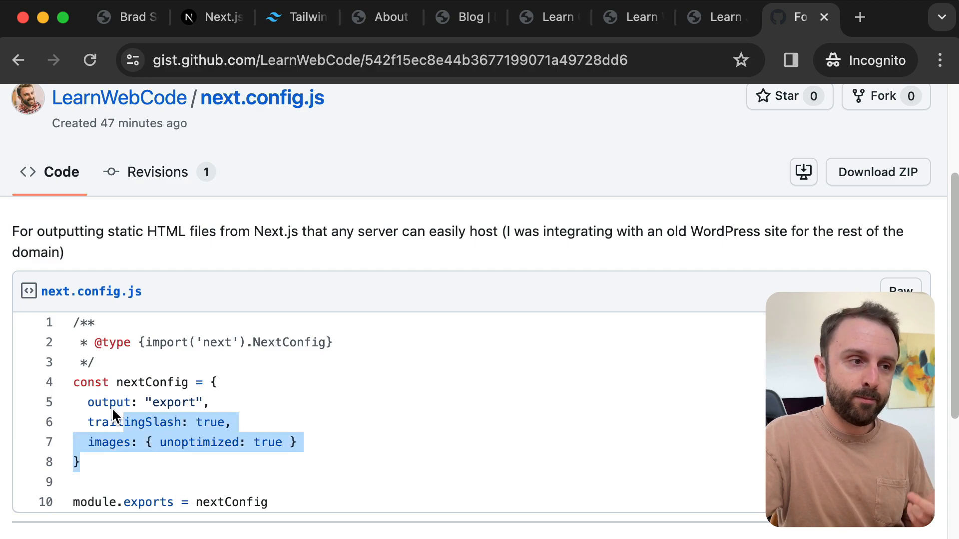
pyautogui.click(177, 382)
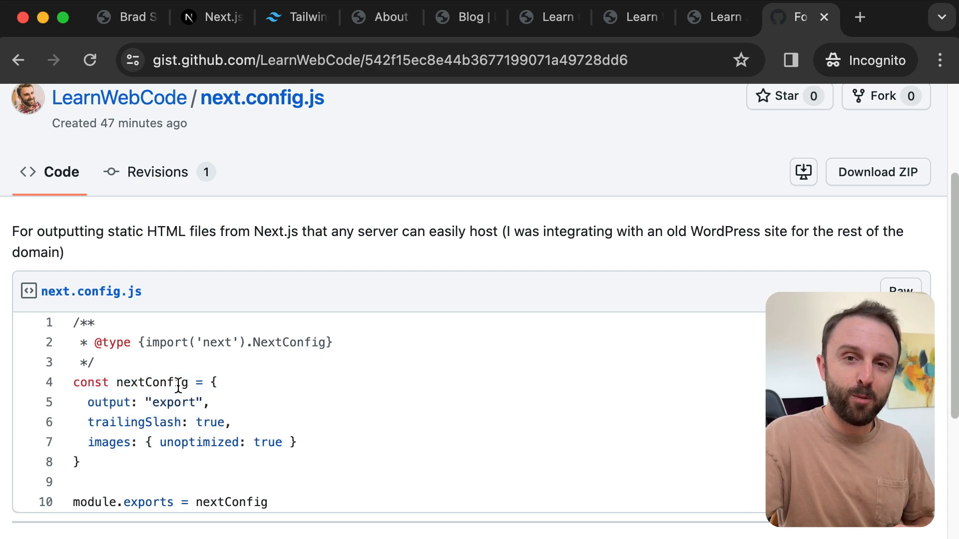
pyautogui.moveTo(370, 213)
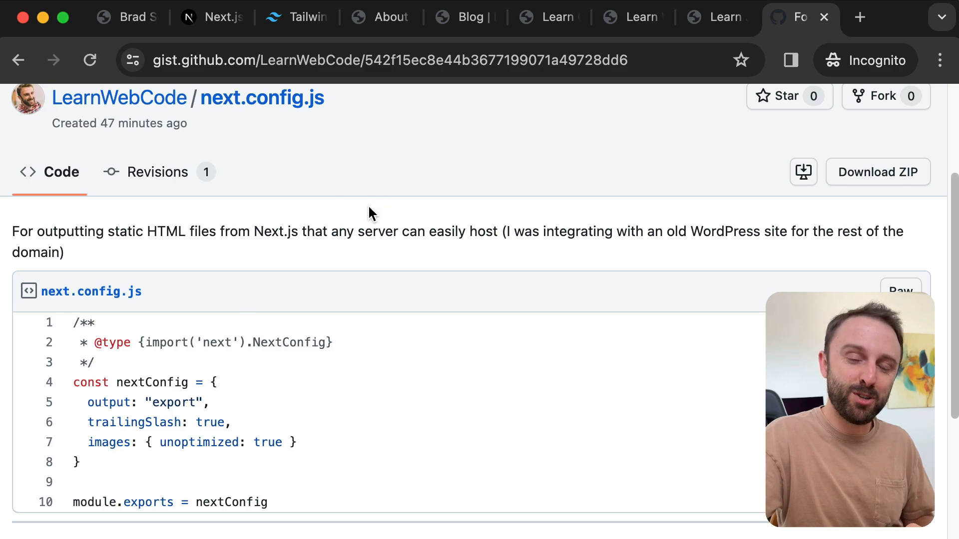